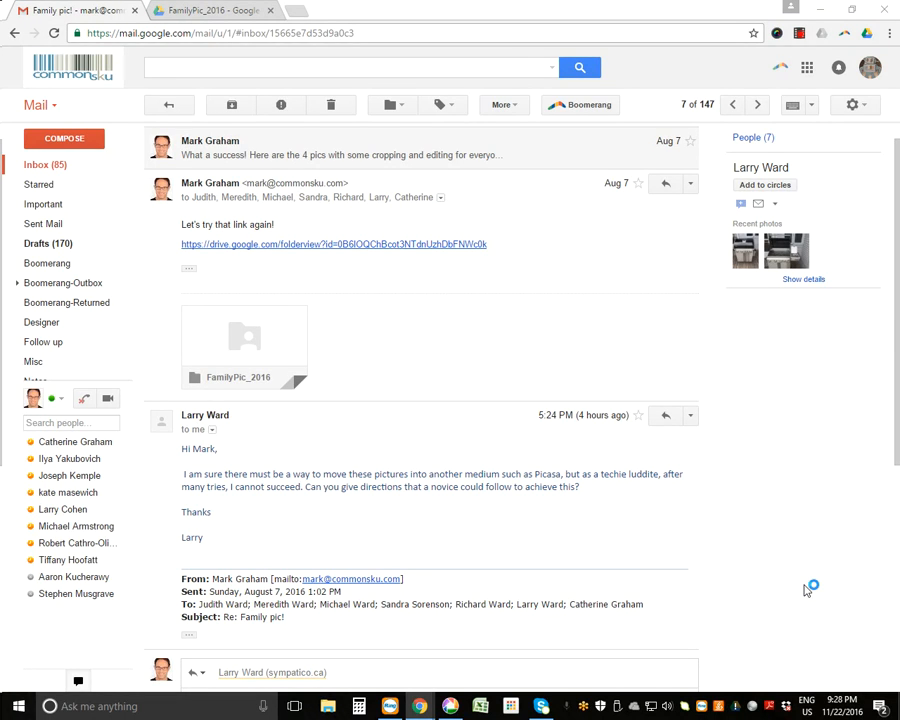
mouse_move(584, 536)
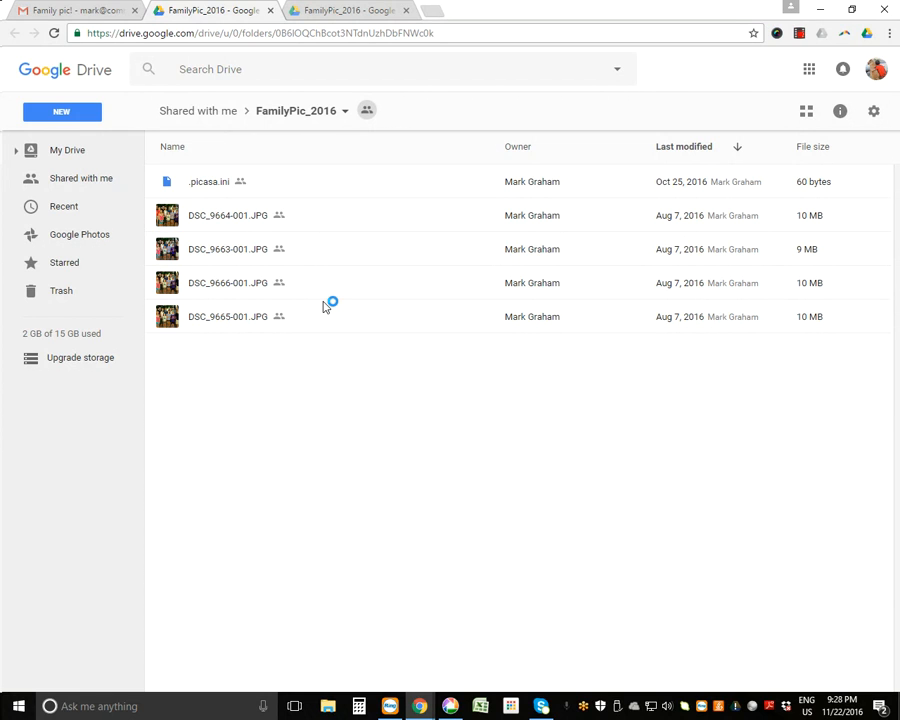
mouse_move(360, 336)
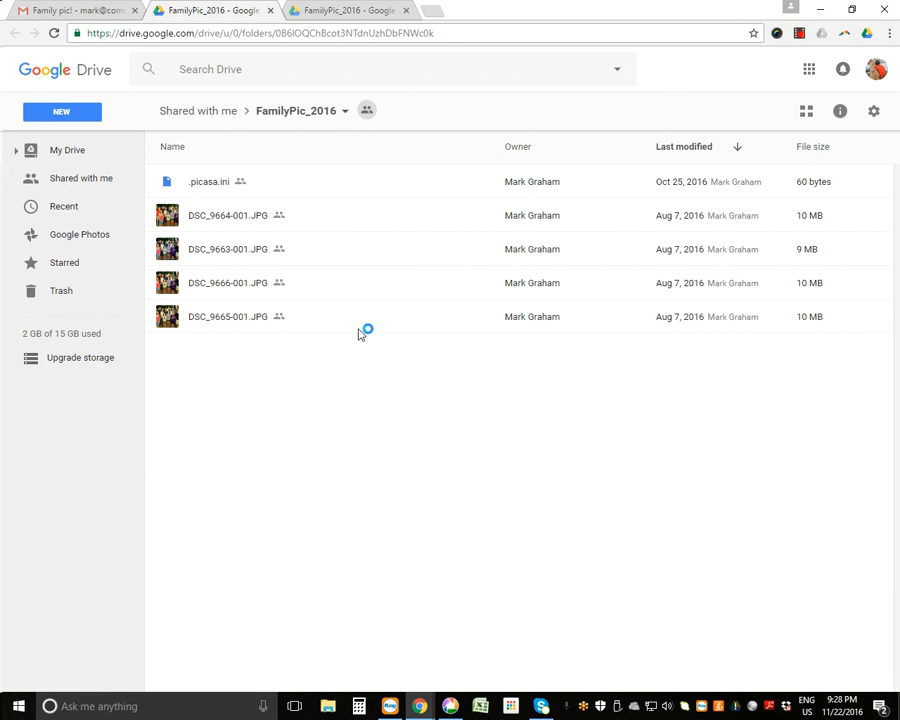
mouse_move(334, 316)
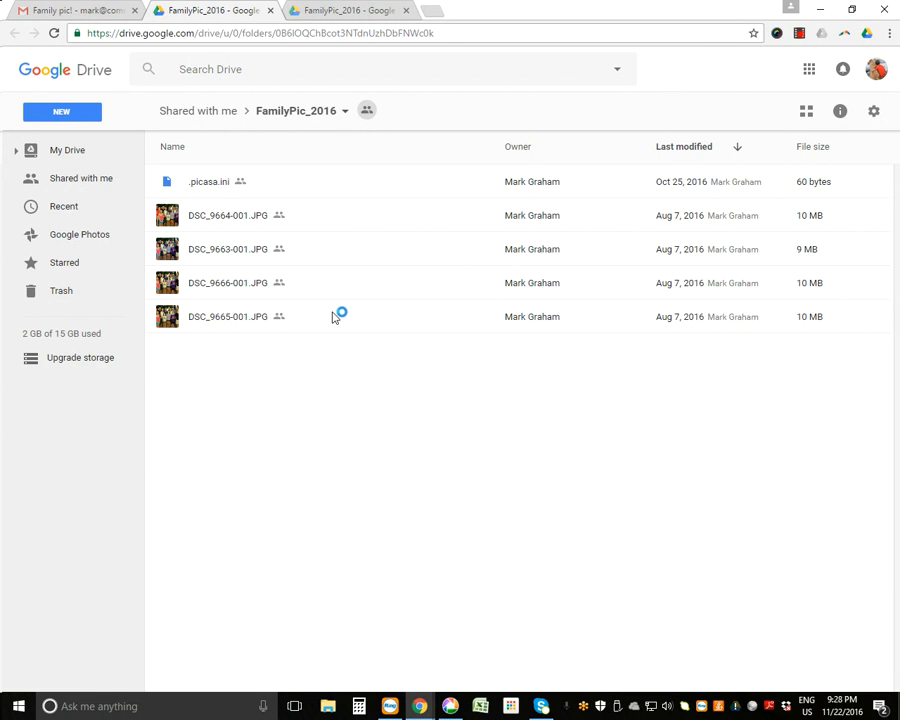
mouse_move(350, 148)
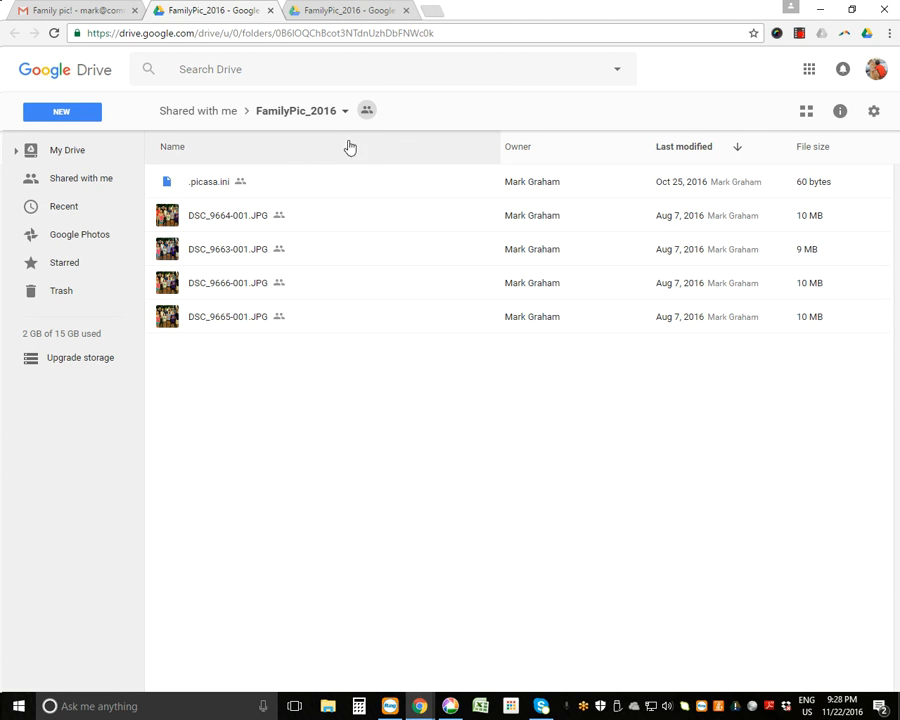
mouse_move(340, 118)
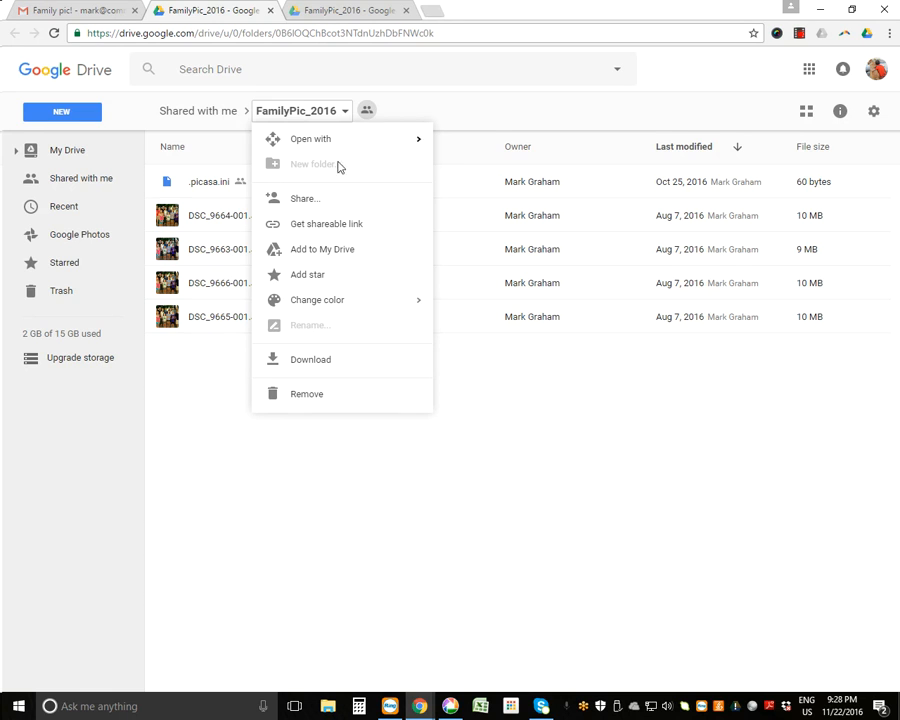
Download the FamilyPic_2016 folder from Google Drive and save it as a zip archive
click(310, 360)
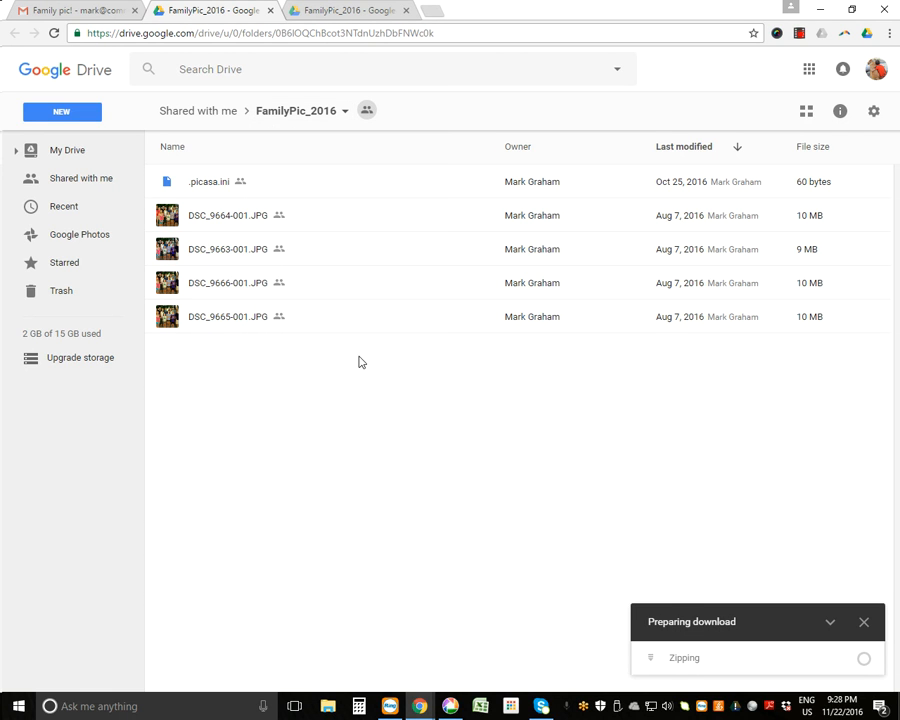
mouse_move(644, 560)
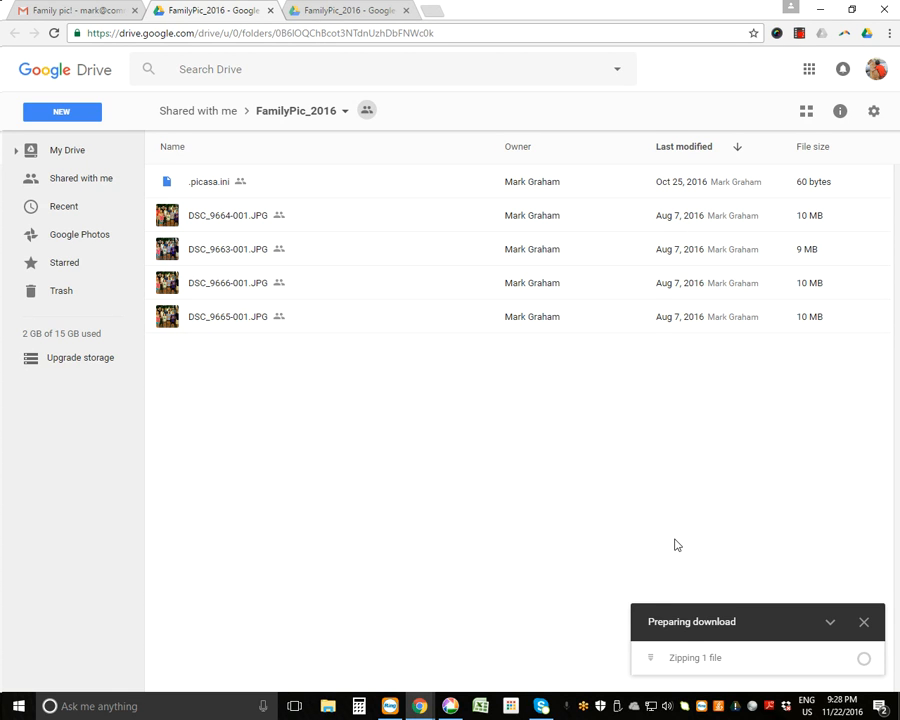
mouse_move(572, 538)
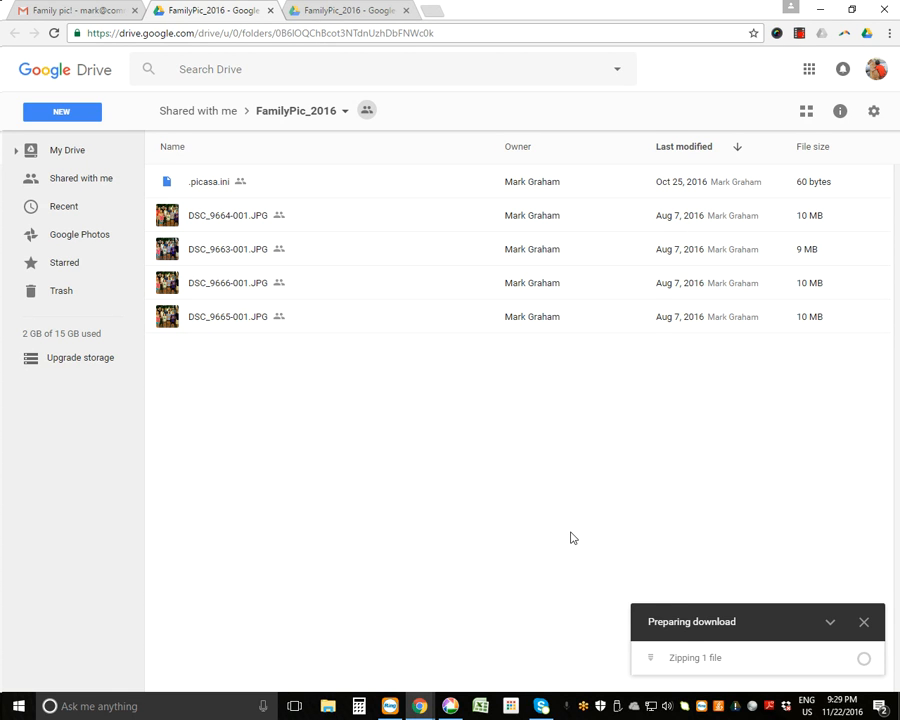
mouse_move(548, 524)
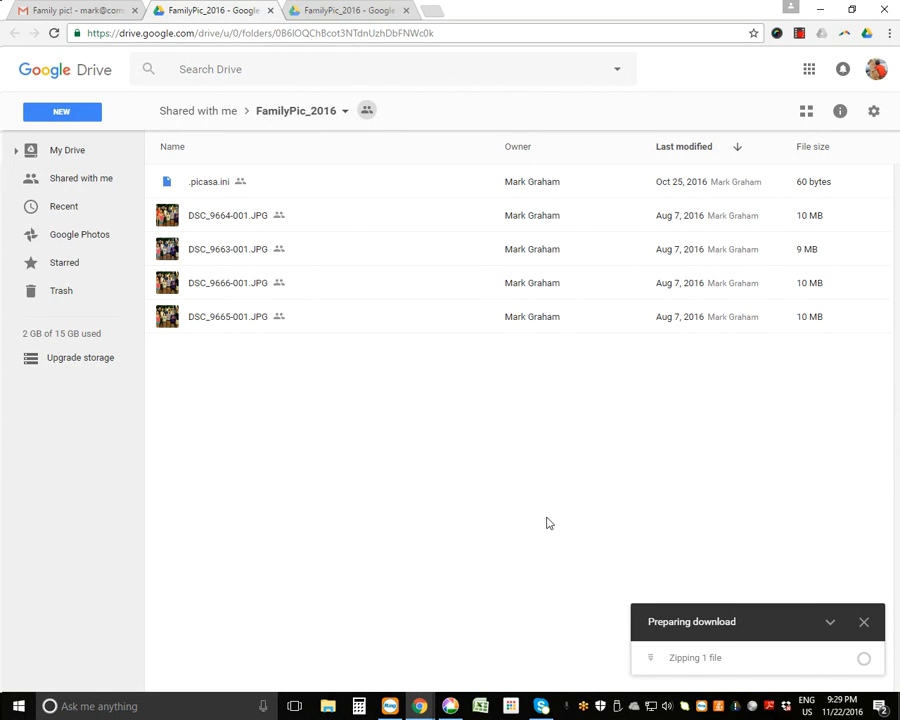
mouse_move(716, 560)
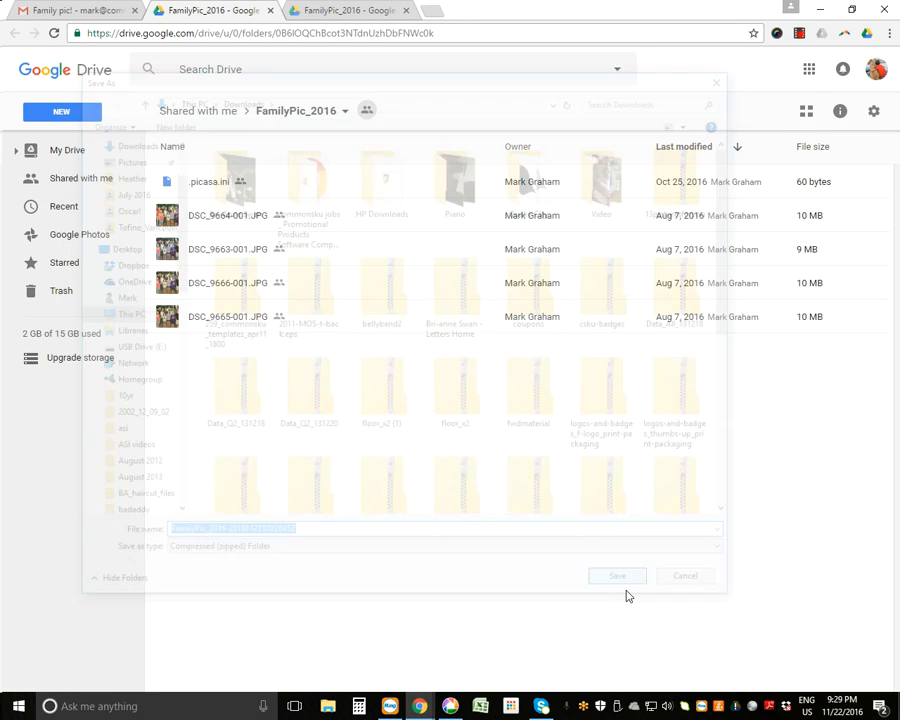
click(616, 576)
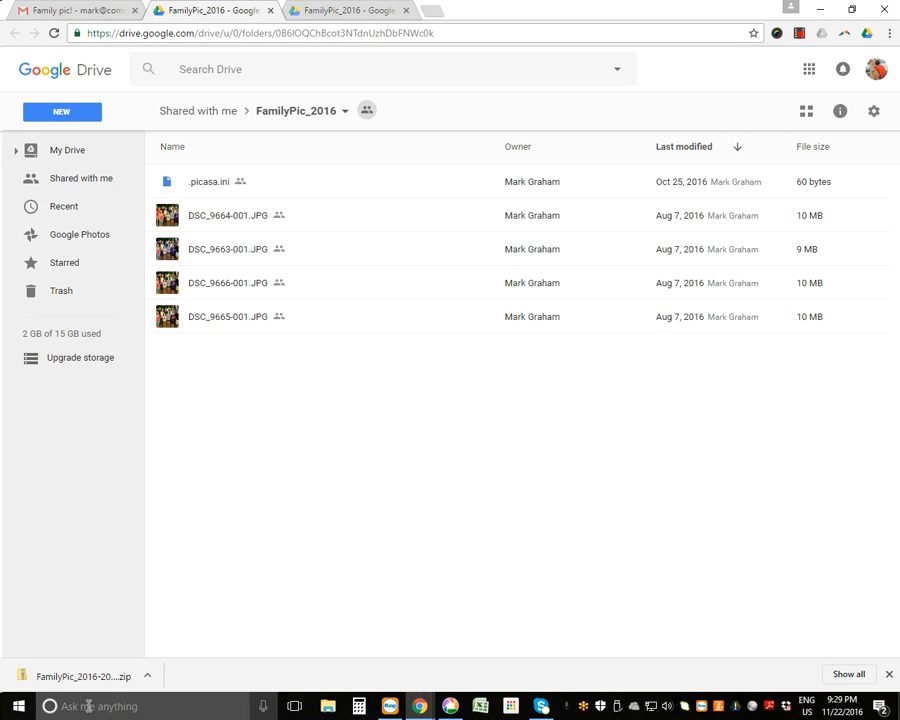
mouse_move(84, 676)
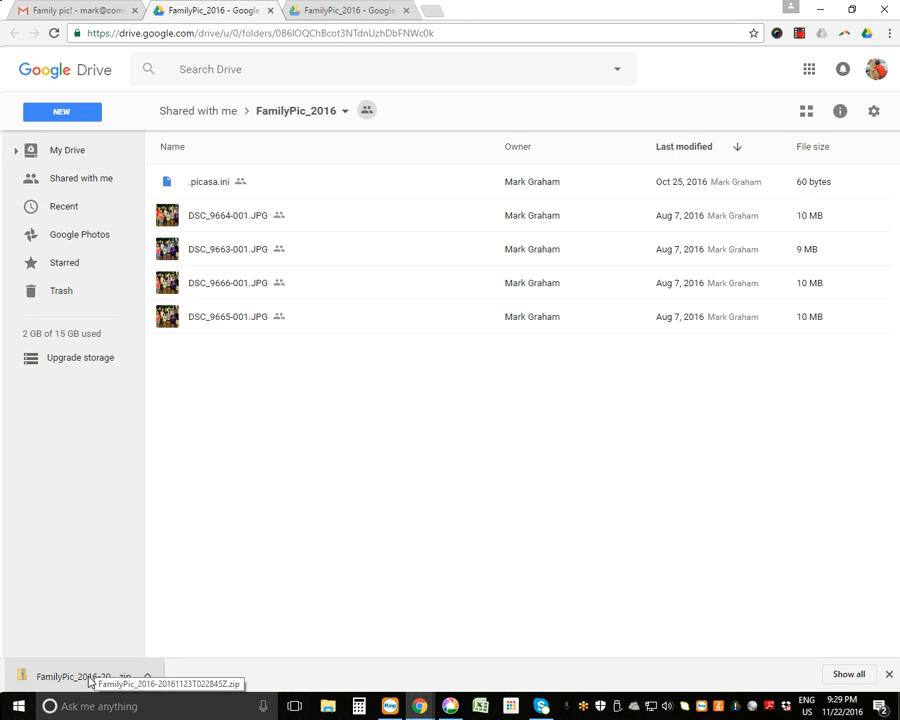
View the downloaded zip in Explorer and enter the FamilyPic_2016 folder with its four DSC photos
click(84, 684)
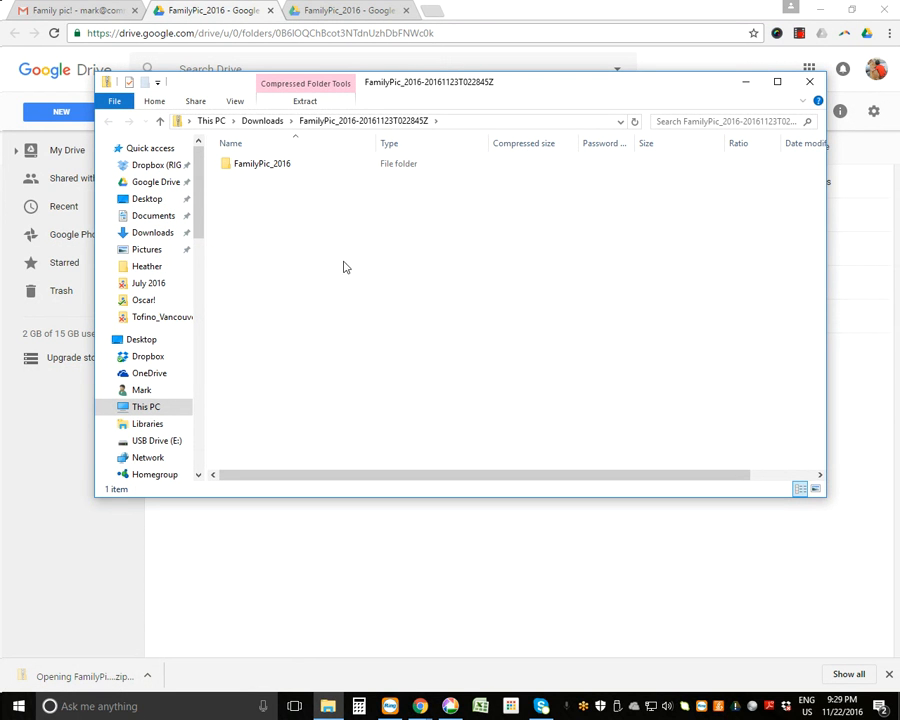
click(262, 164)
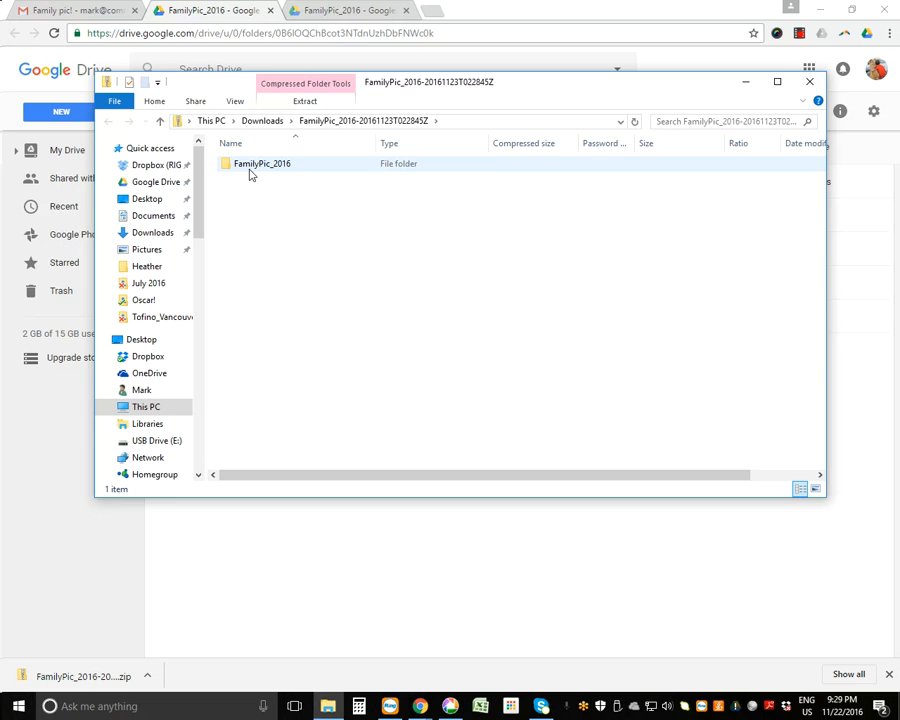
mouse_move(294, 174)
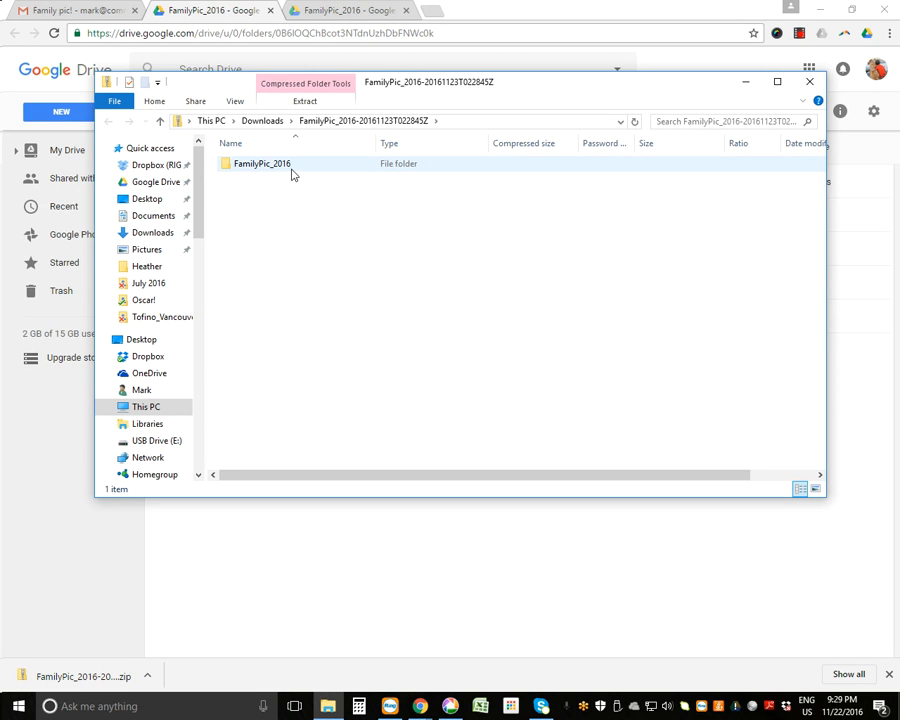
mouse_move(270, 172)
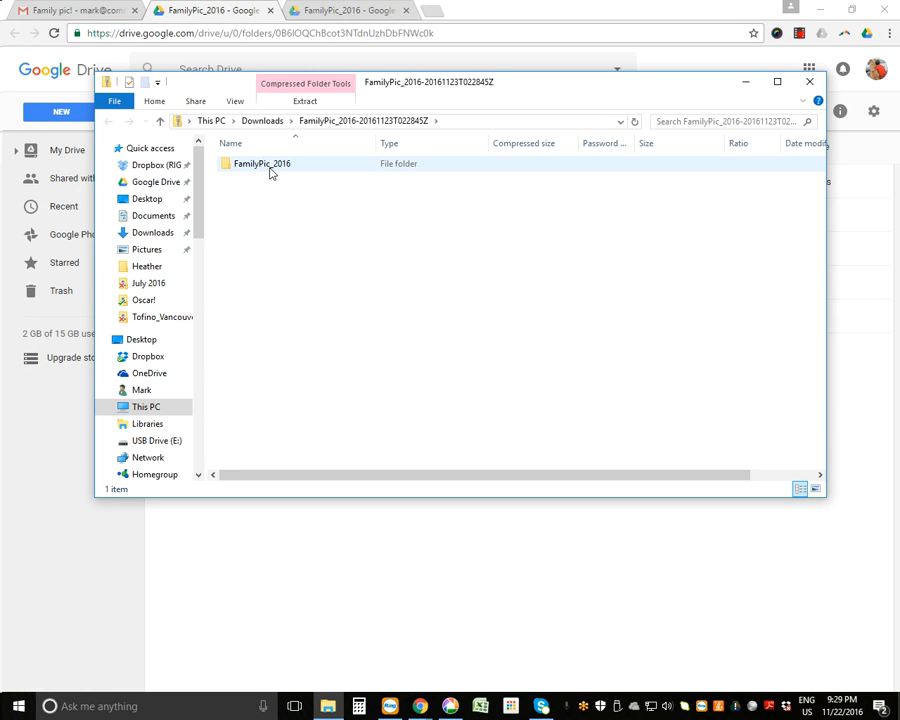
double_click(262, 164)
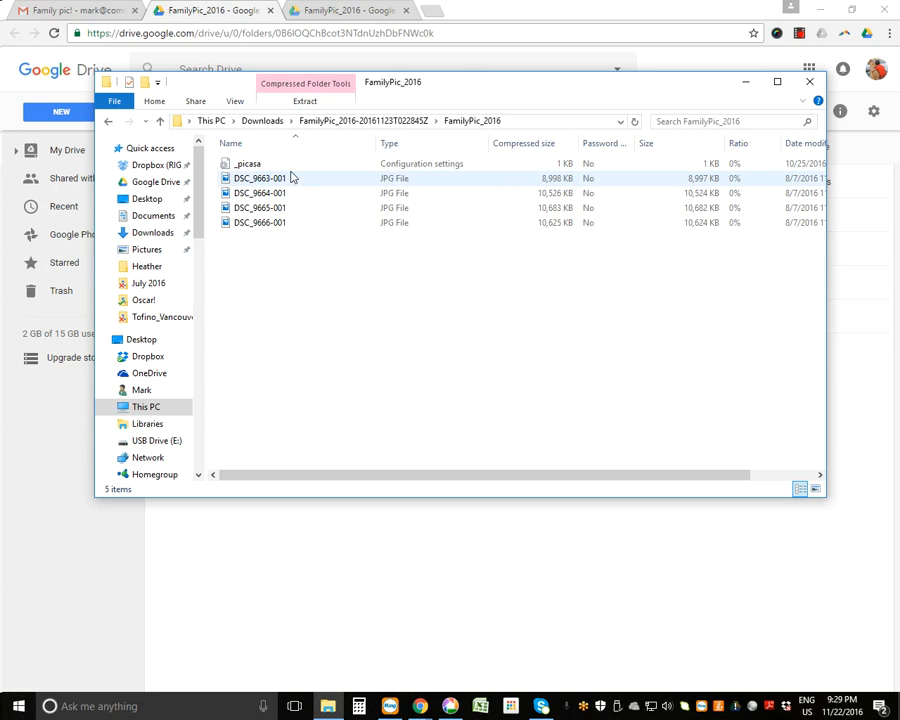
click(260, 178)
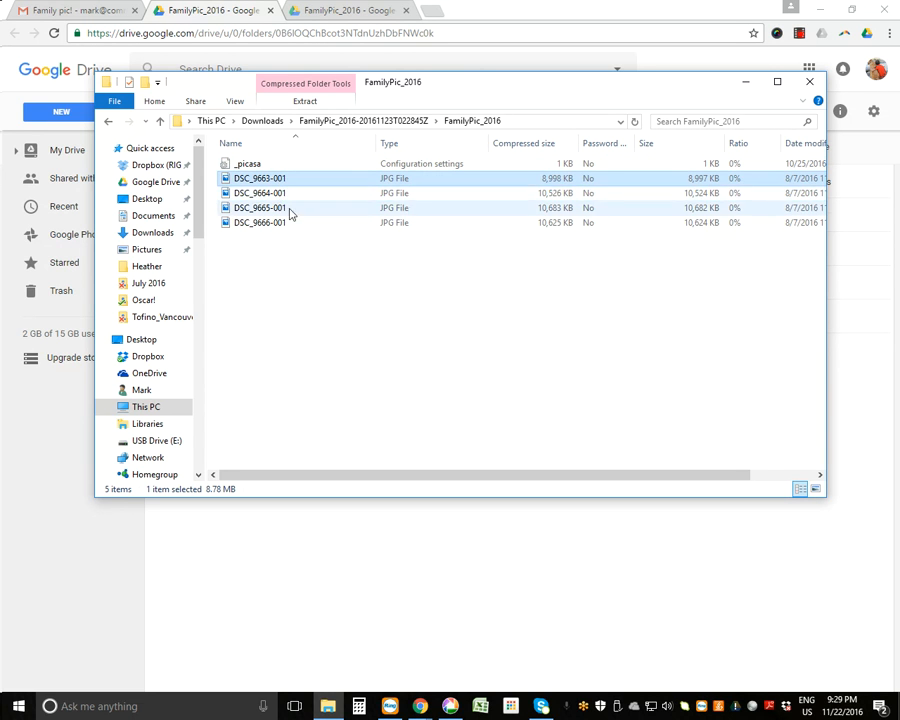
Select all four DSC JPG photos and copy them
click(260, 222)
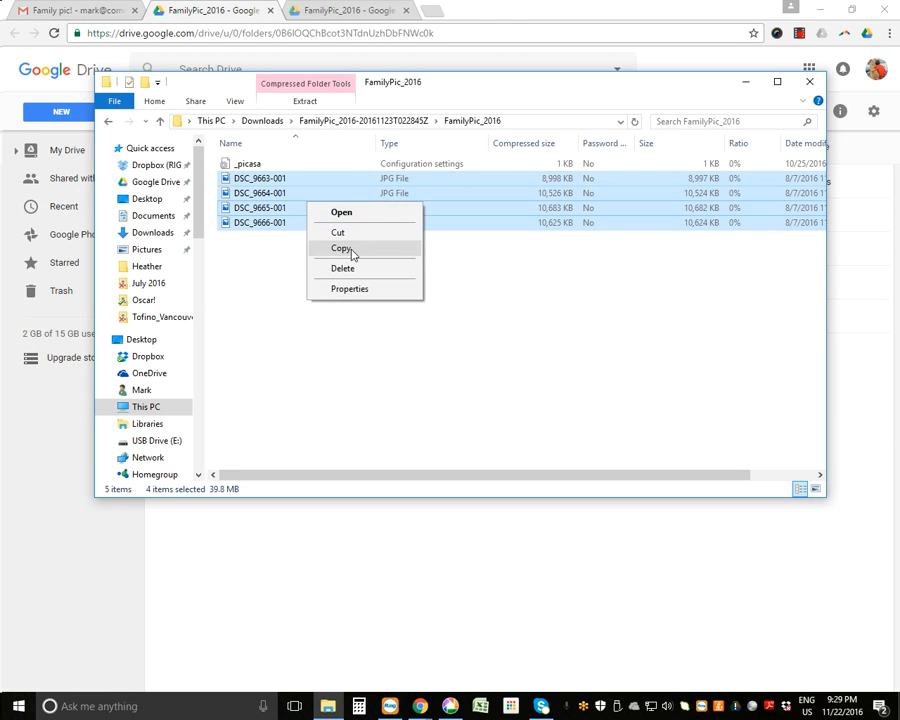
click(342, 248)
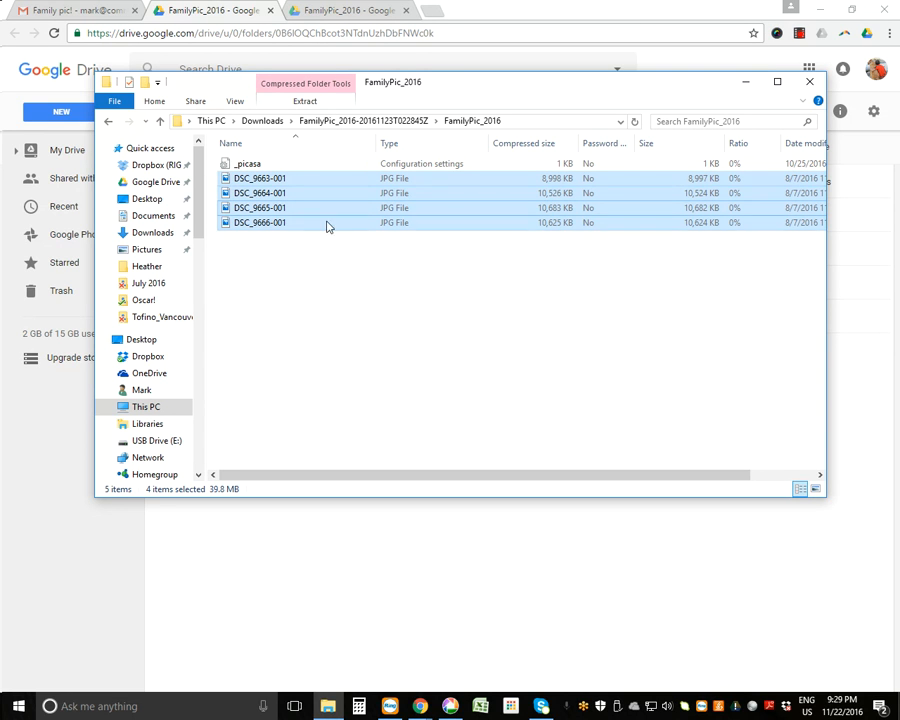
mouse_move(378, 256)
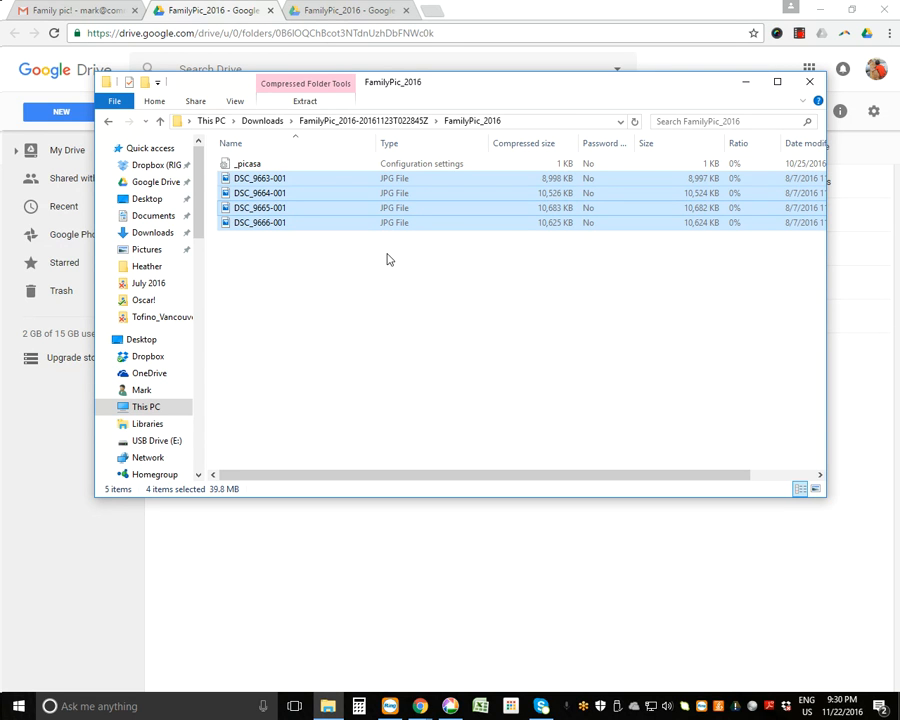
mouse_move(290, 218)
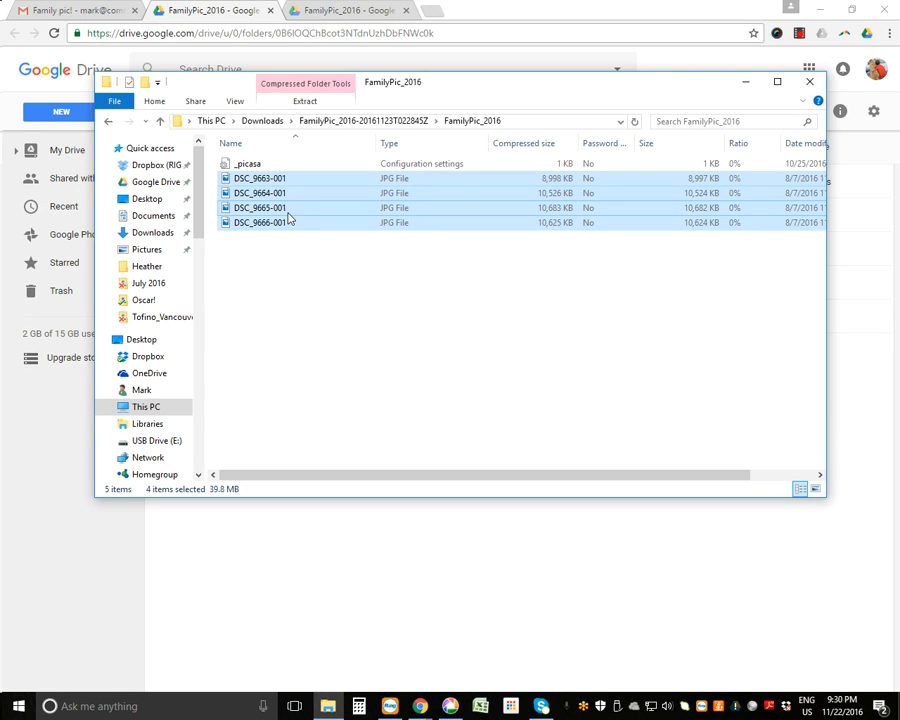
mouse_move(362, 218)
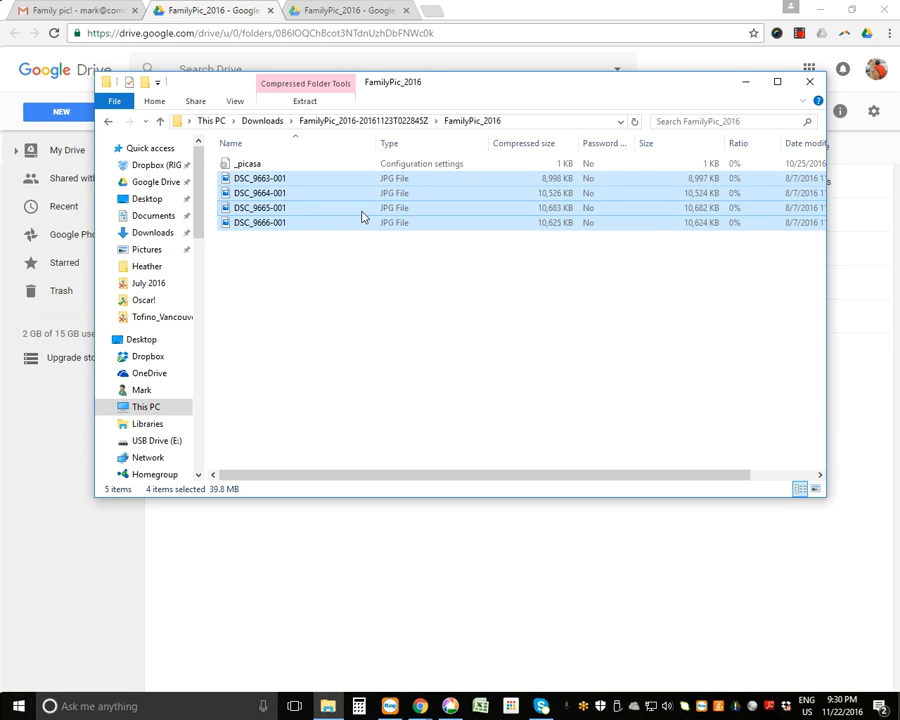
mouse_move(390, 248)
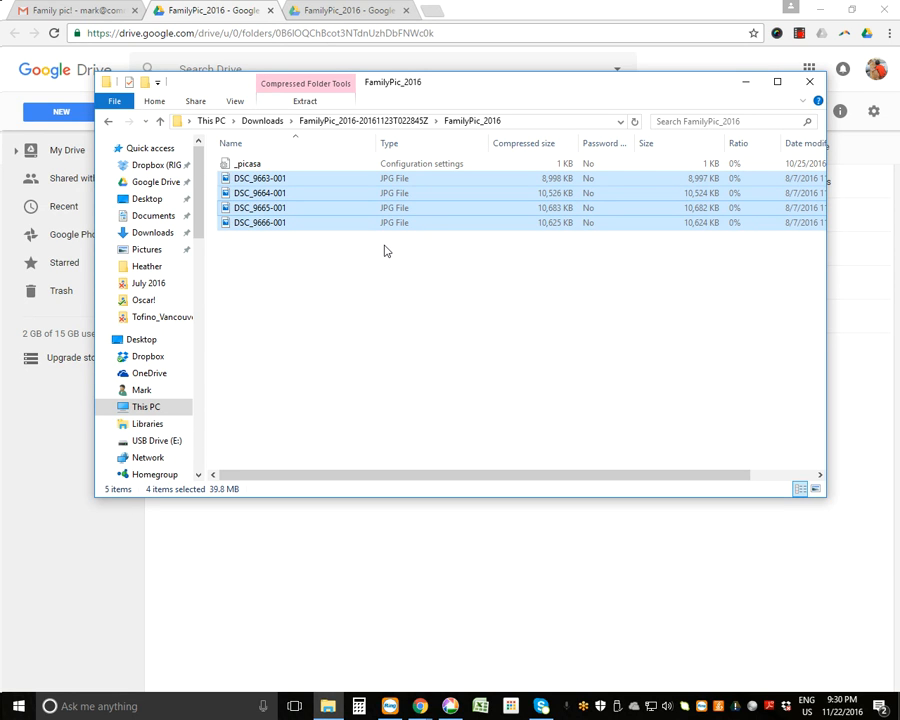
mouse_move(298, 206)
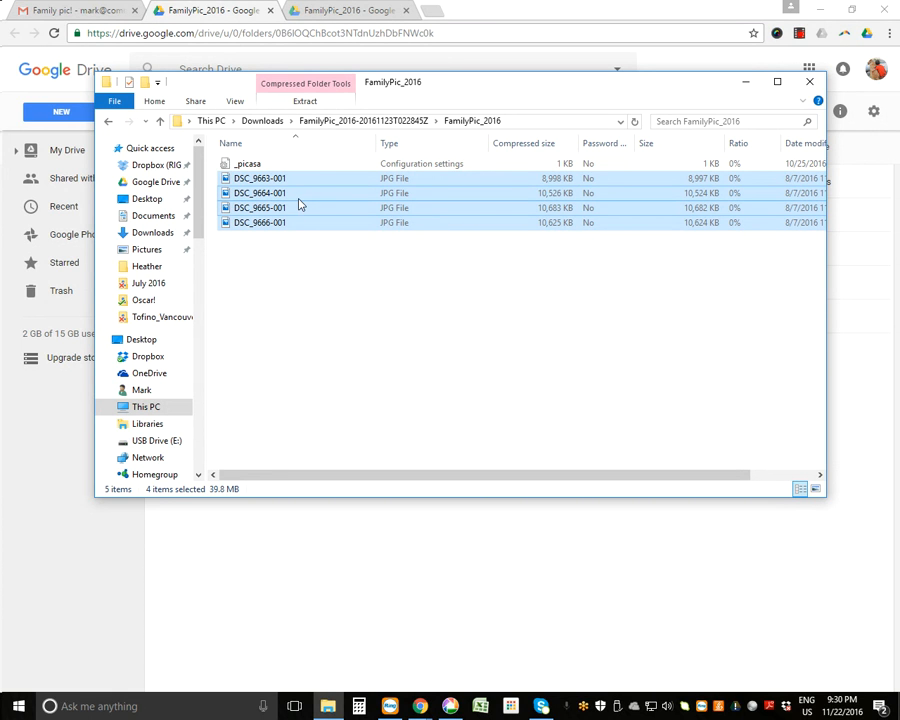
mouse_move(252, 268)
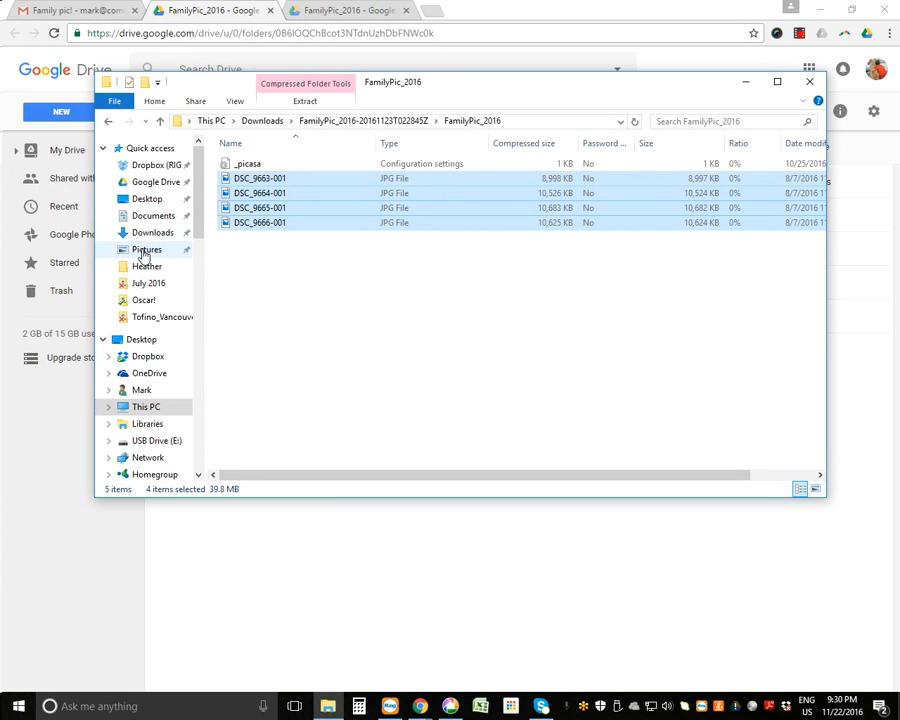
Paste the four photos into SummerFamilyPicture2016 under Pictures, then switch to Picasa
click(148, 248)
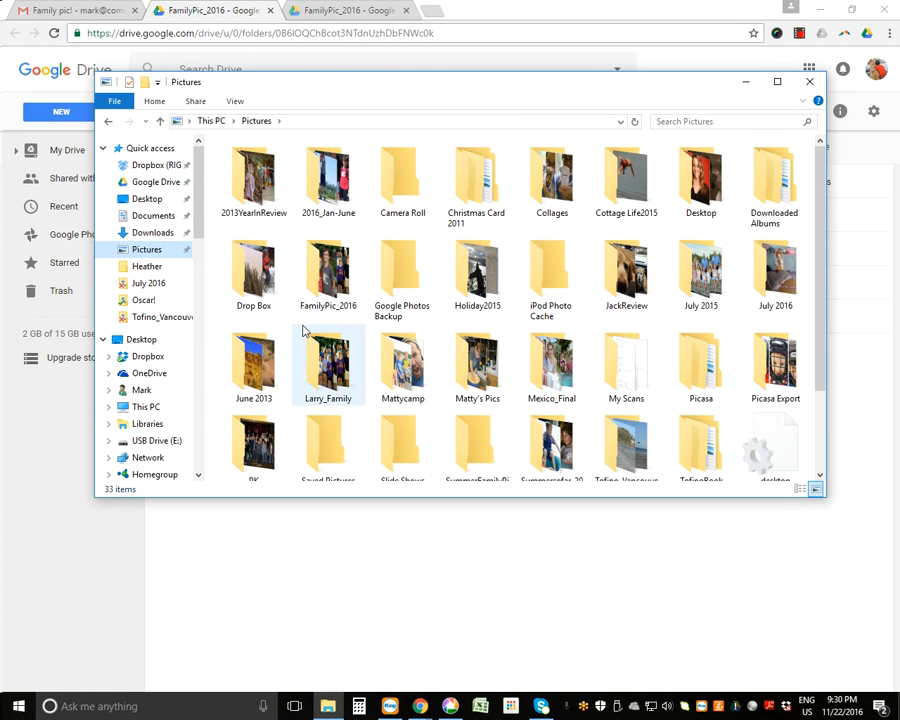
scroll(down, 3)
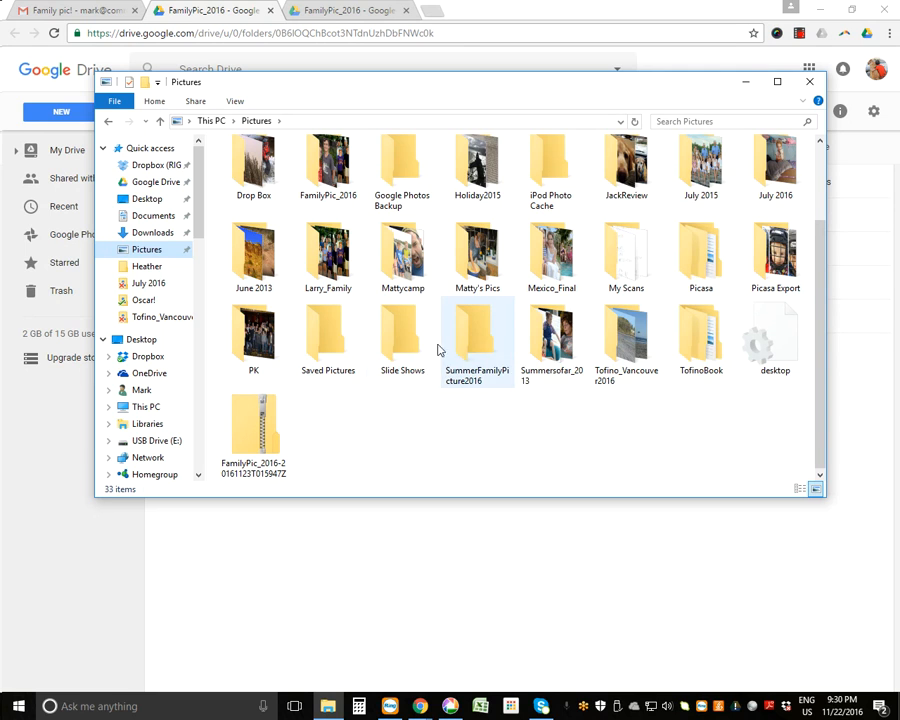
mouse_move(476, 336)
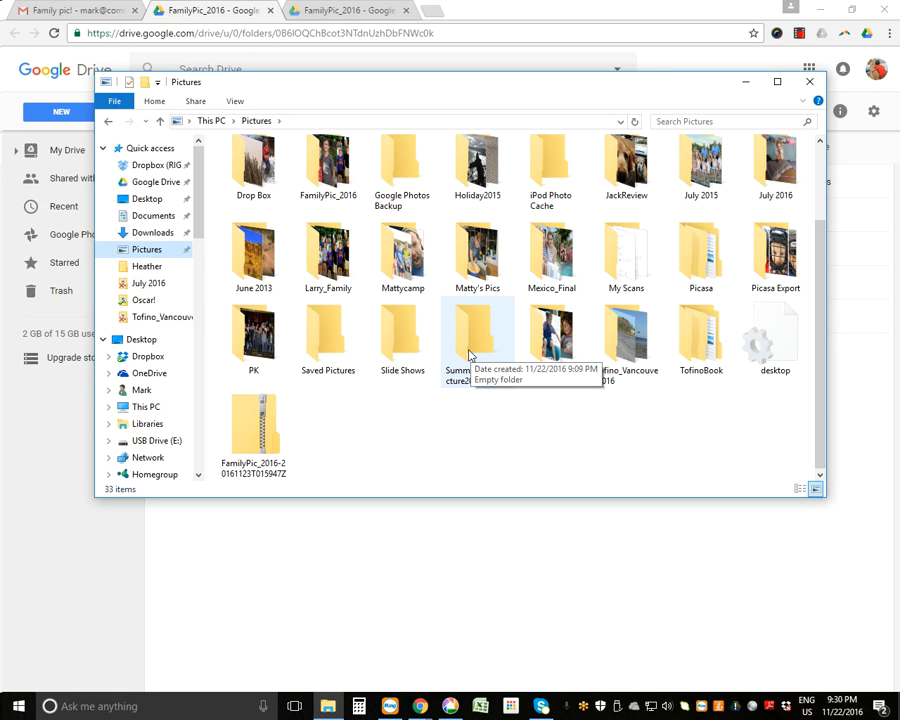
mouse_move(470, 348)
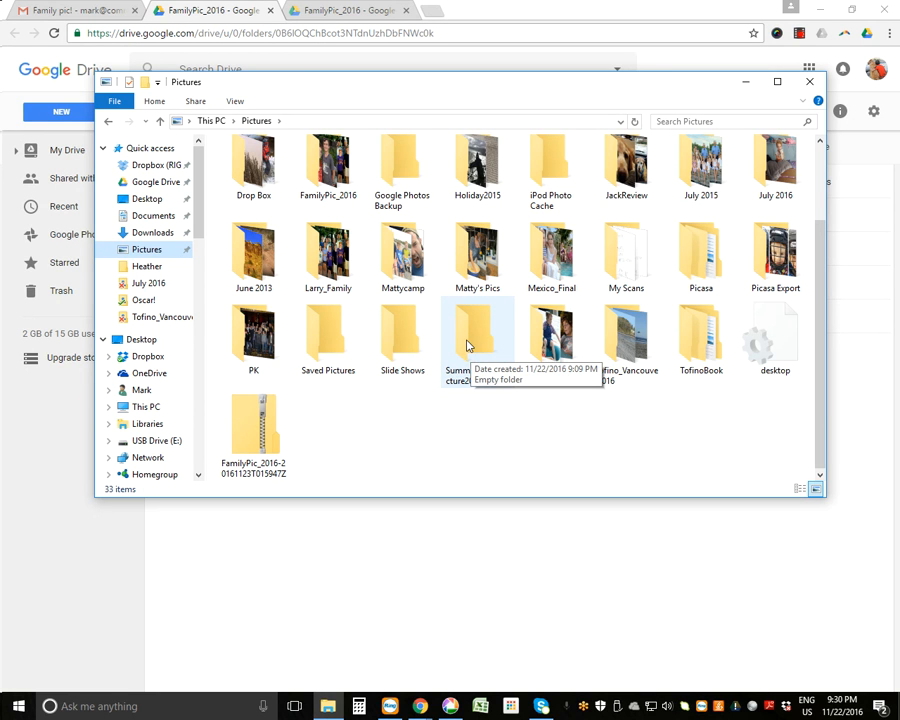
double_click(476, 330)
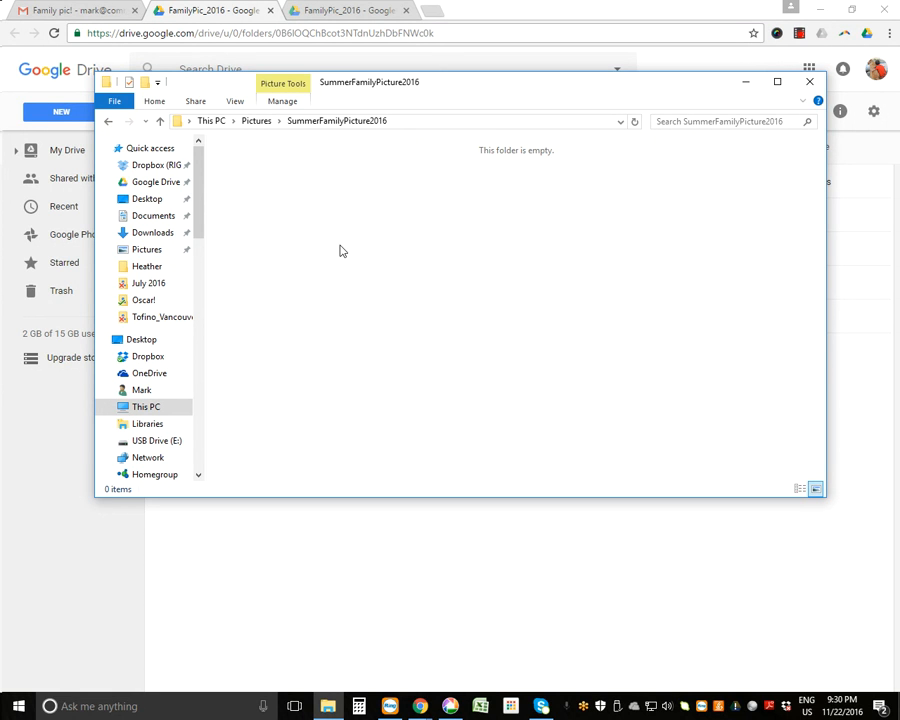
mouse_move(352, 264)
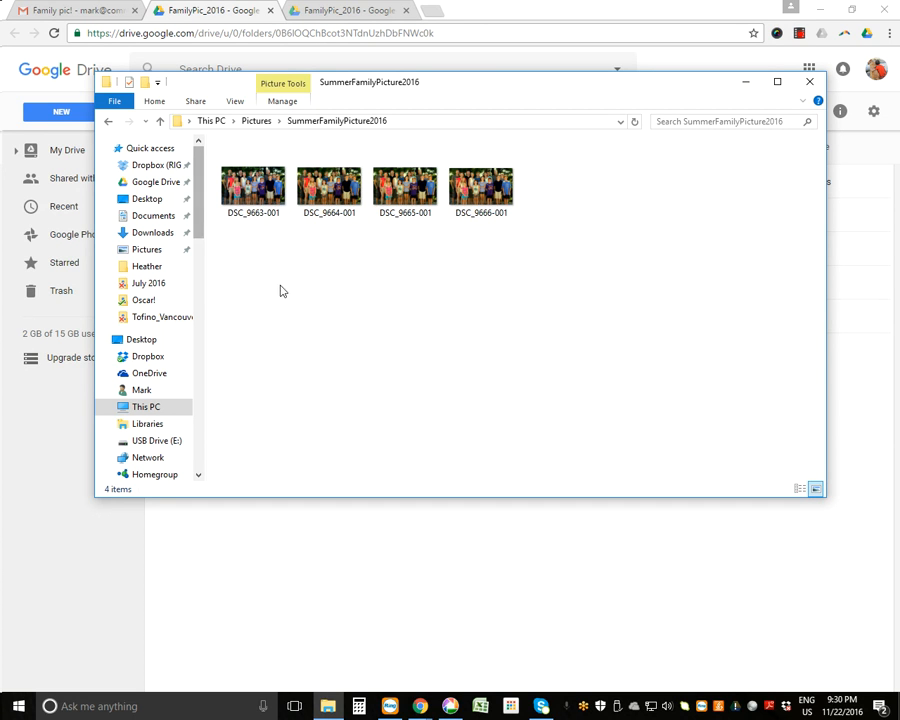
mouse_move(434, 310)
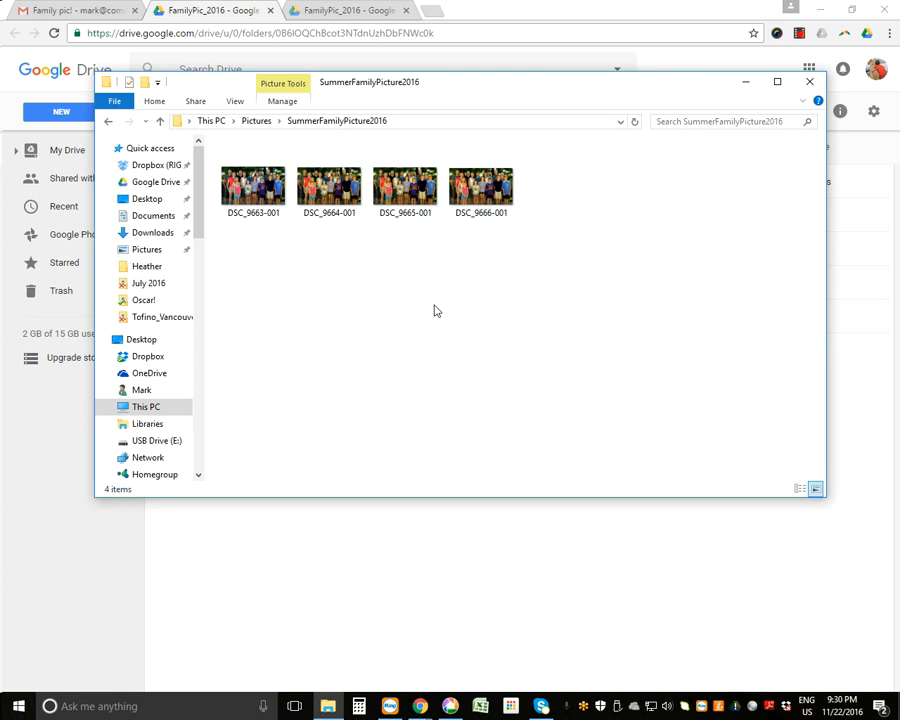
mouse_move(860, 92)
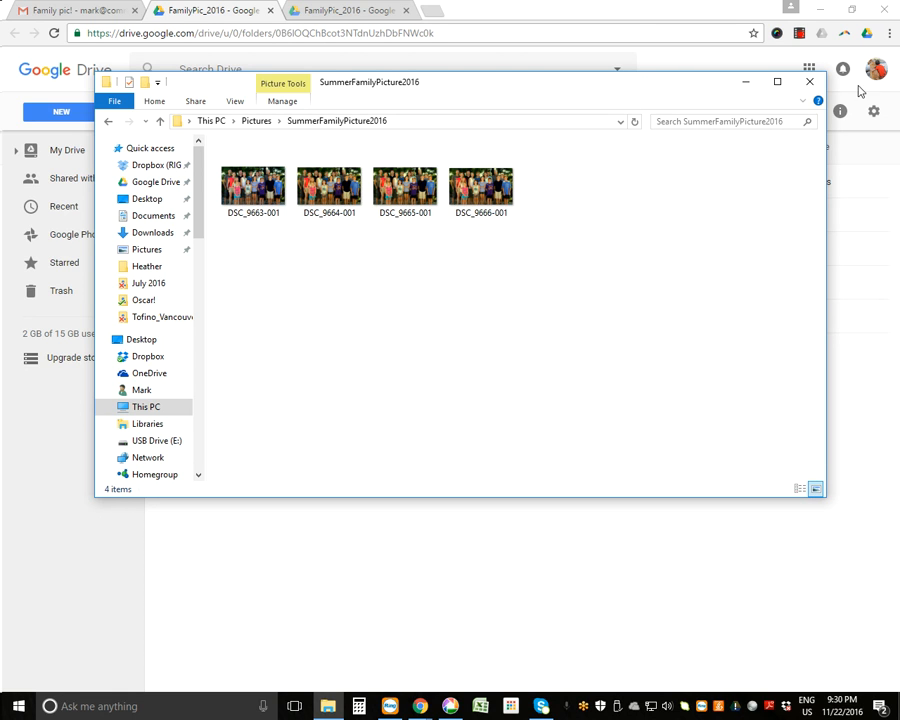
click(808, 80)
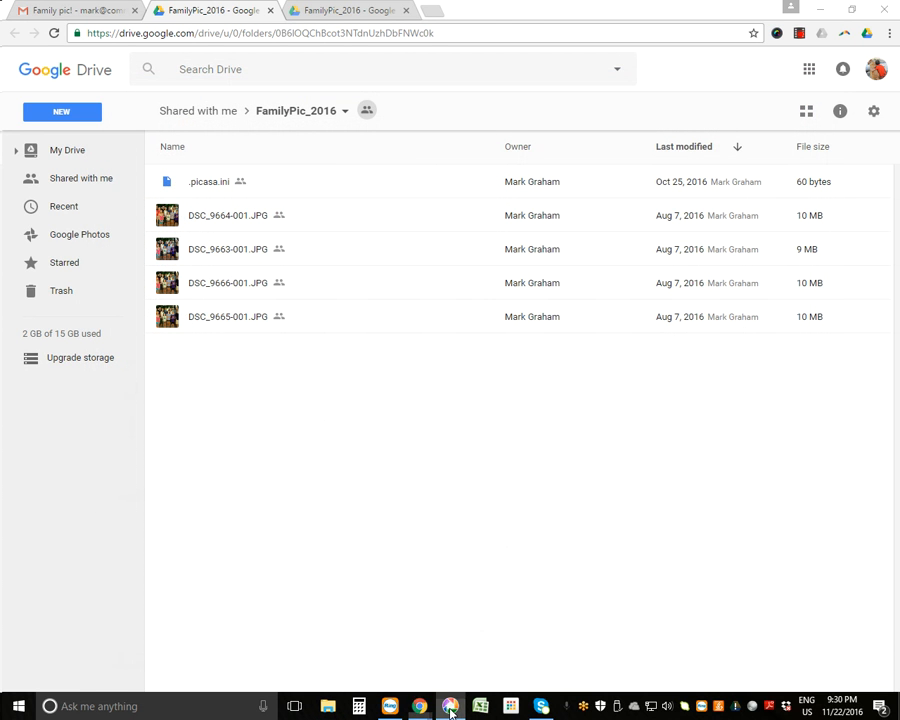
click(448, 706)
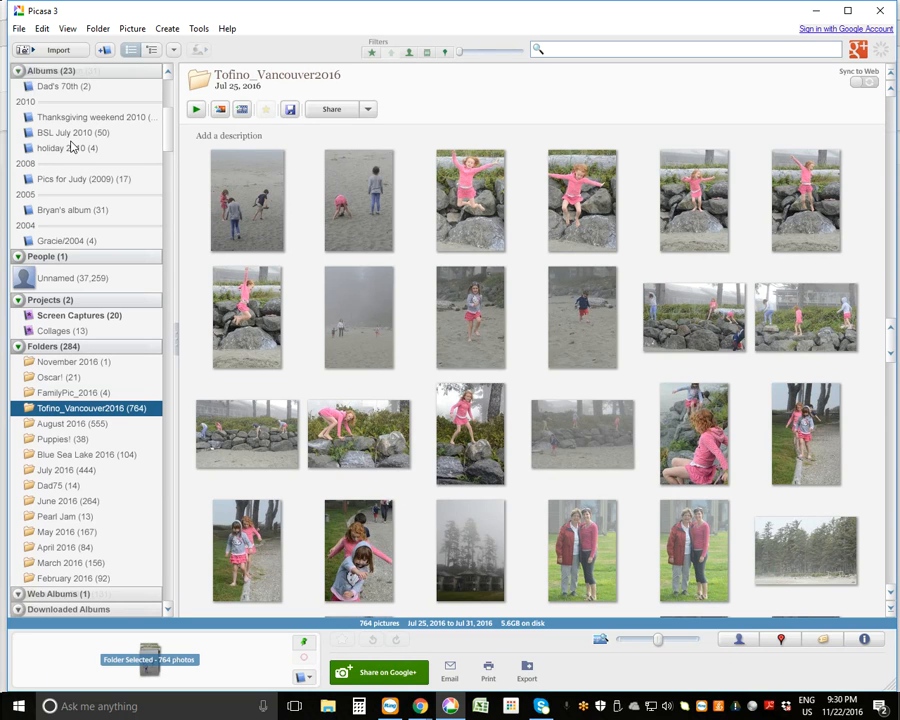
mouse_move(18, 36)
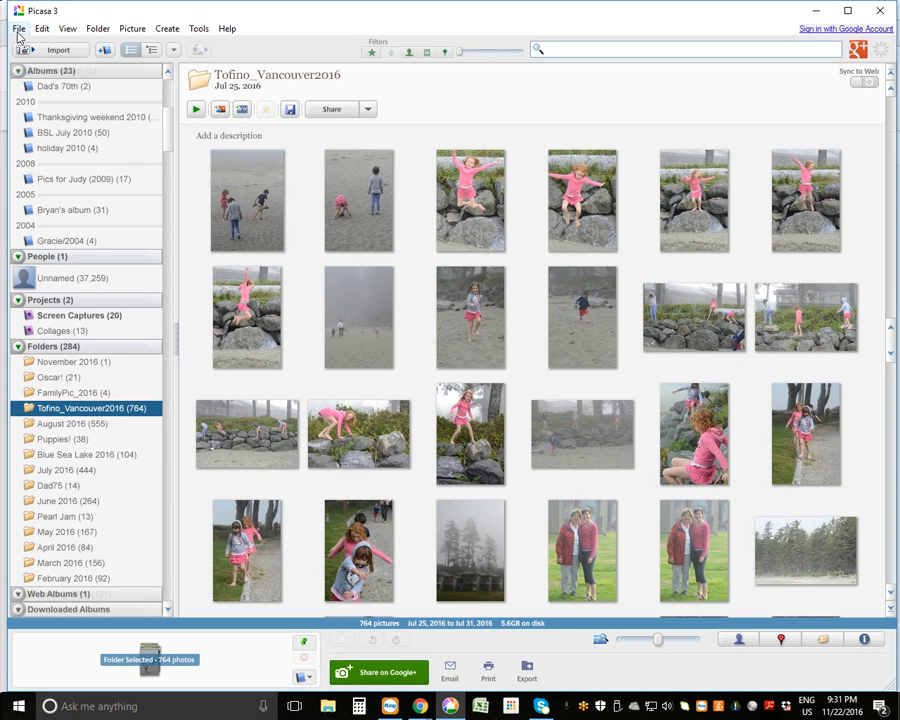
Show Picasa's menu with the commands for adding folders
click(18, 28)
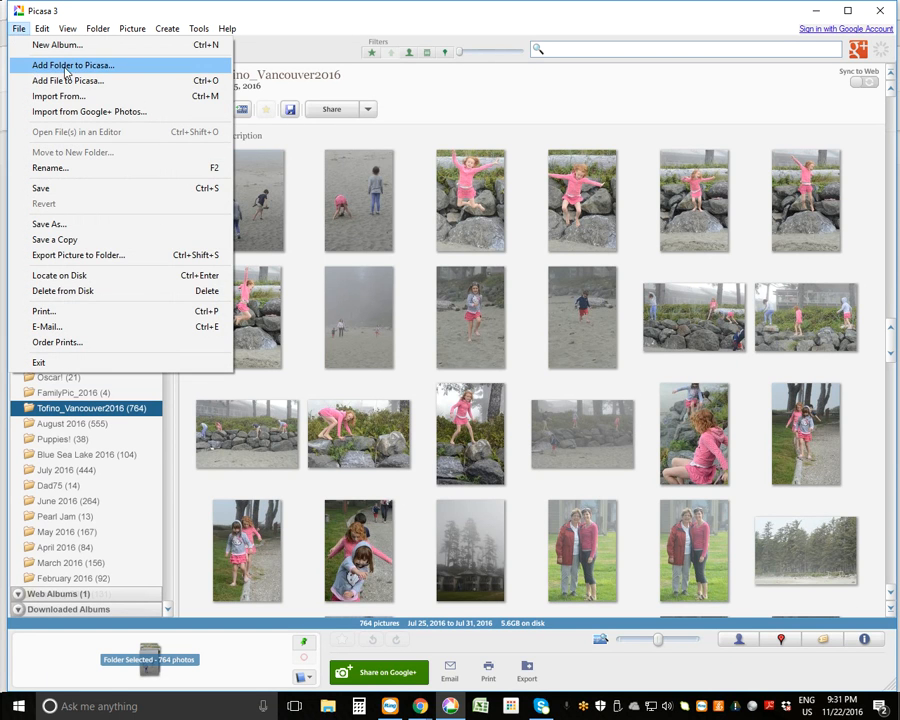
mouse_move(96, 78)
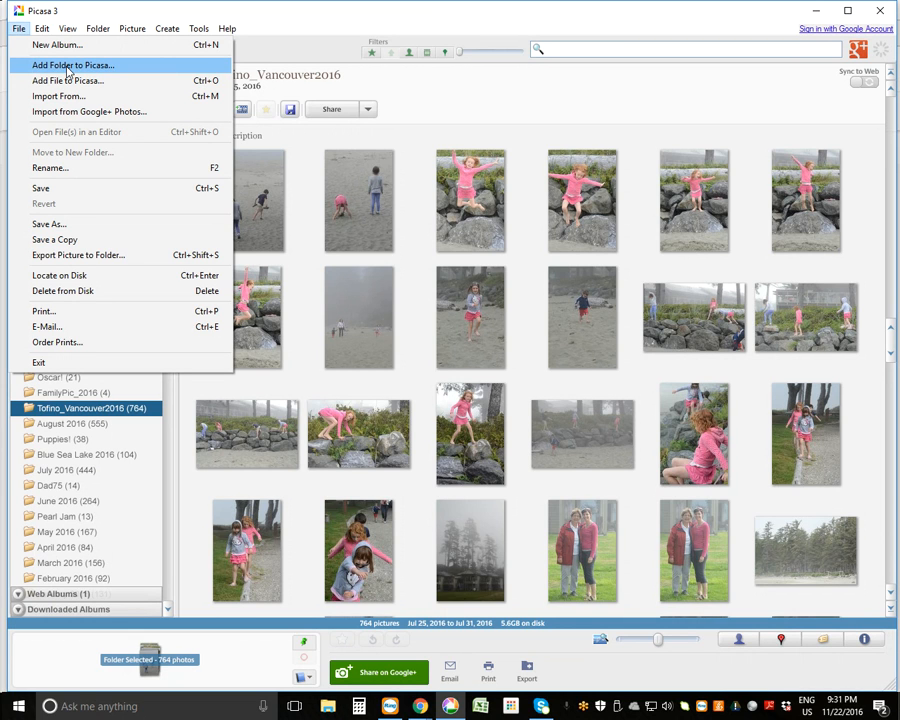
mouse_move(58, 96)
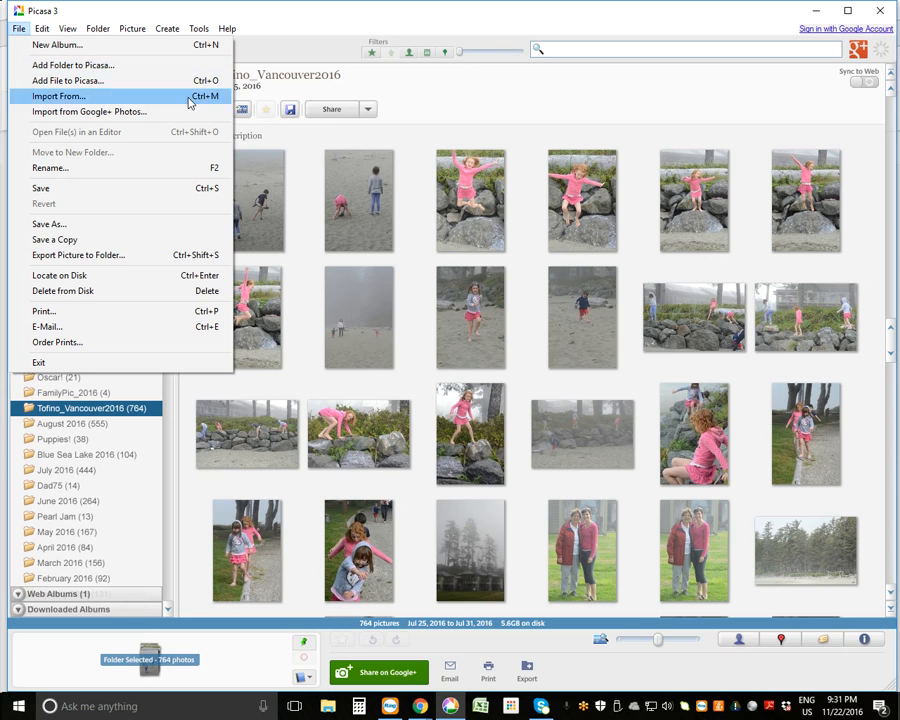
mouse_move(460, 94)
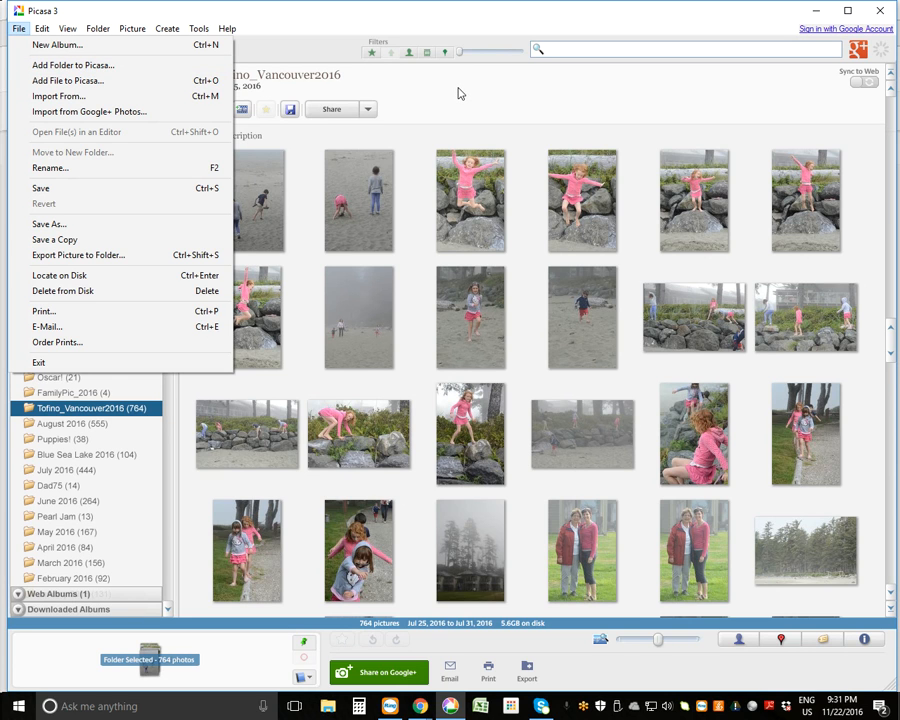
mouse_move(424, 114)
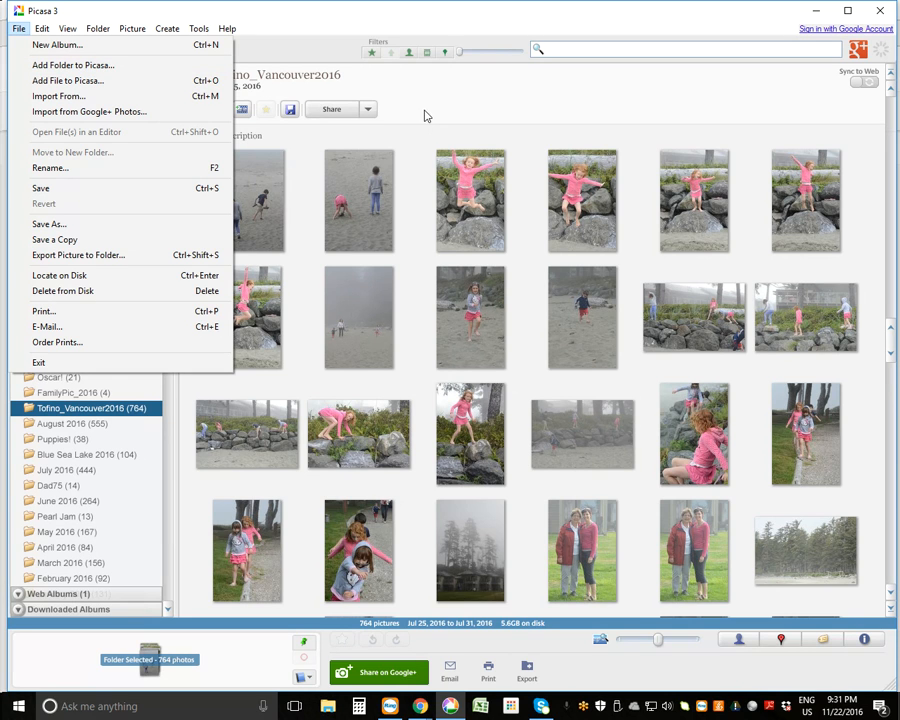
mouse_move(464, 124)
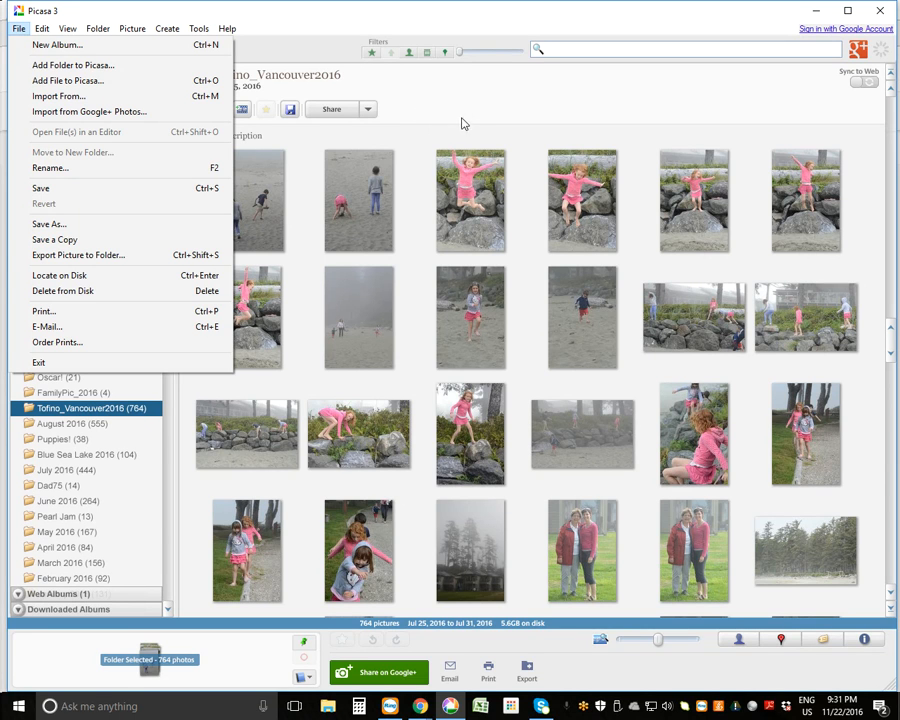
mouse_move(426, 128)
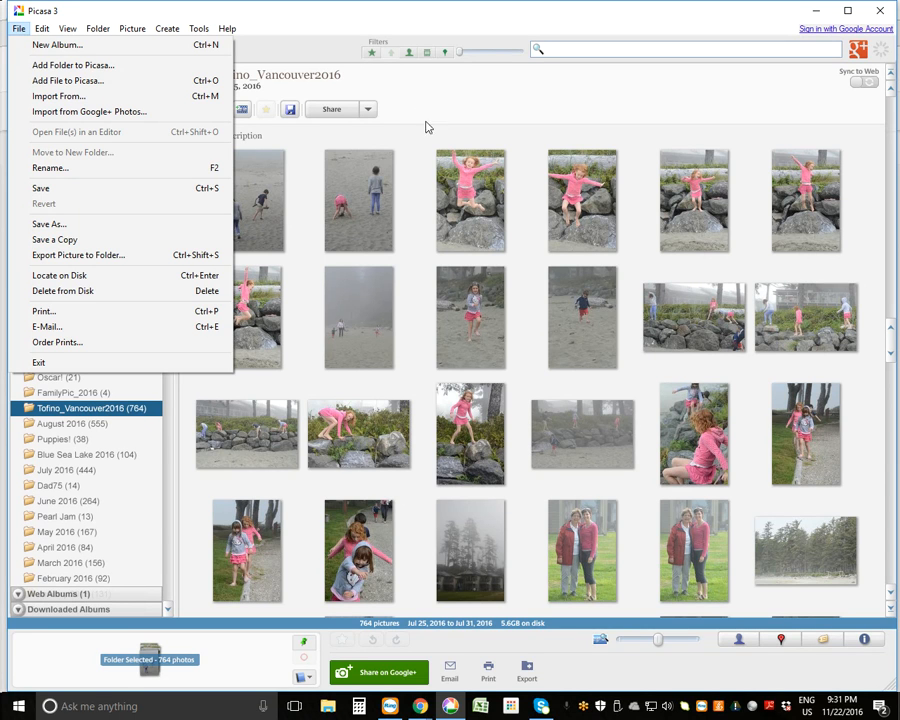
mouse_move(72, 64)
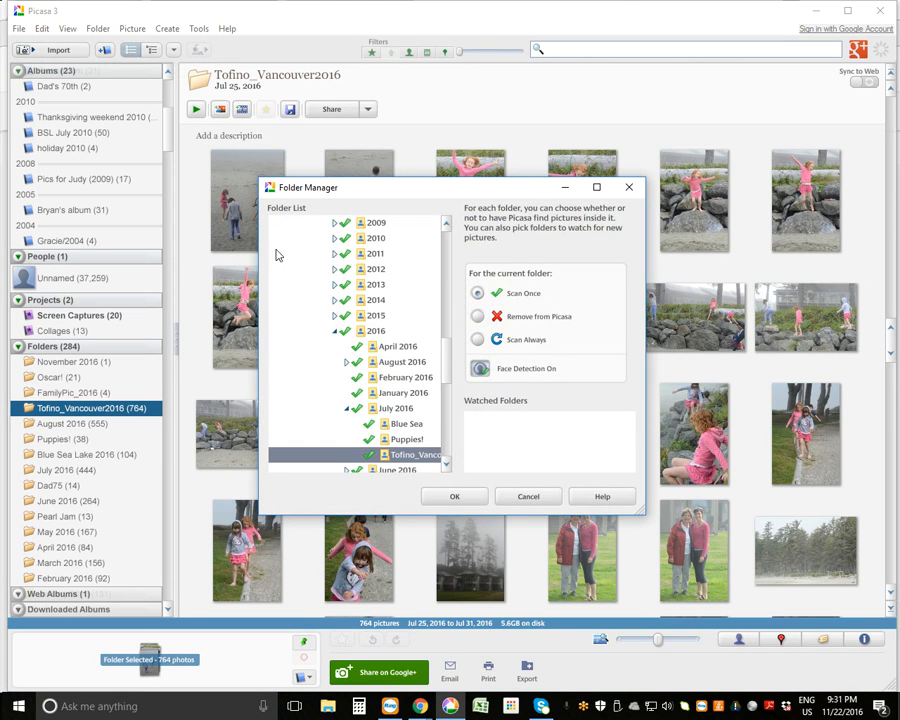
Scroll the Folder Manager's folder tree to look for the new photo folder
scroll(up, 3)
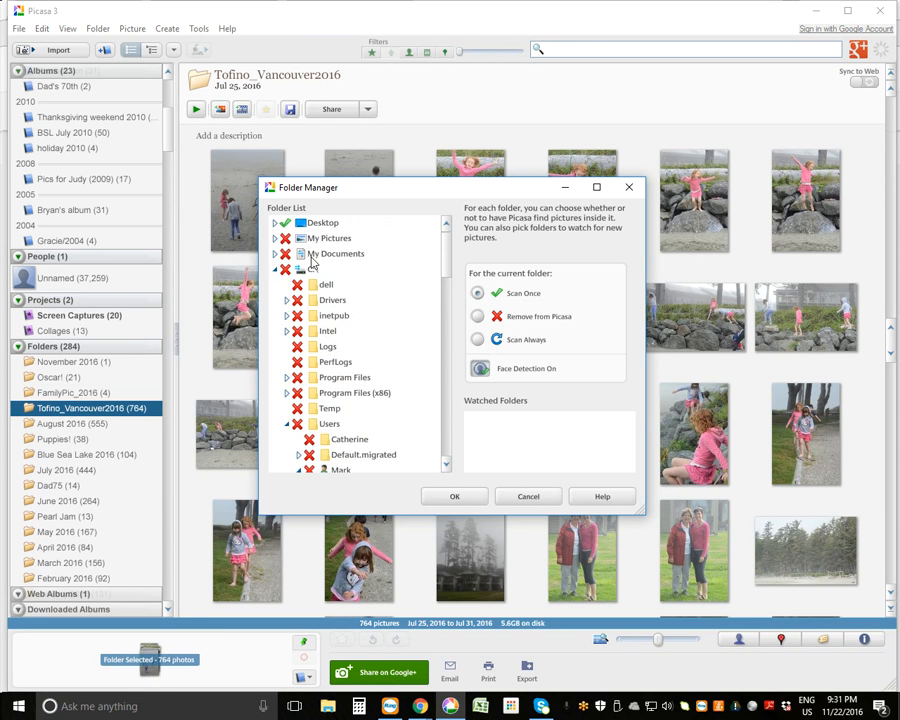
mouse_move(362, 306)
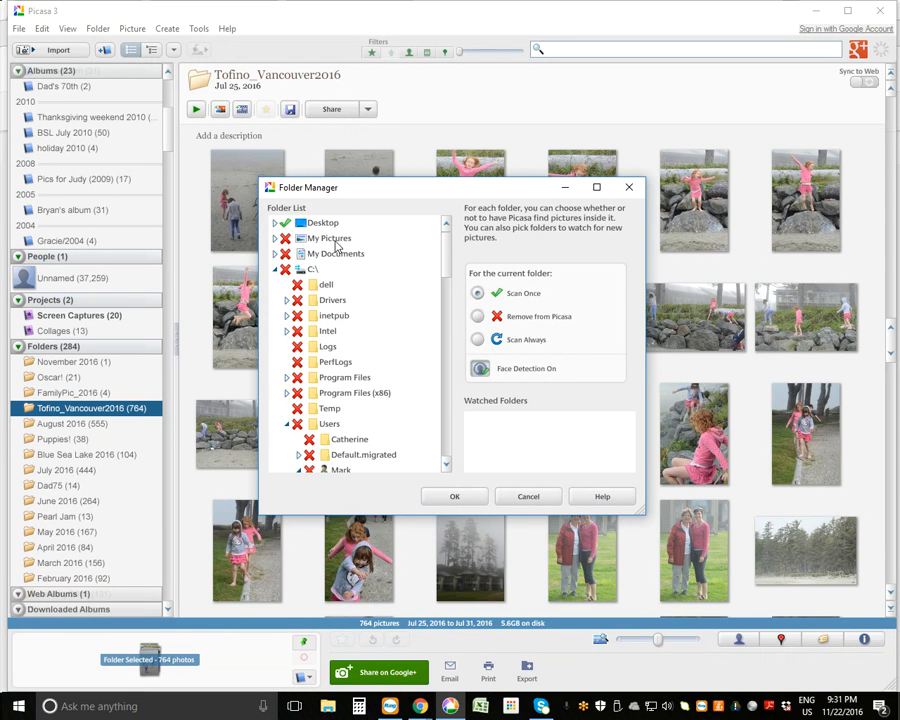
mouse_move(342, 262)
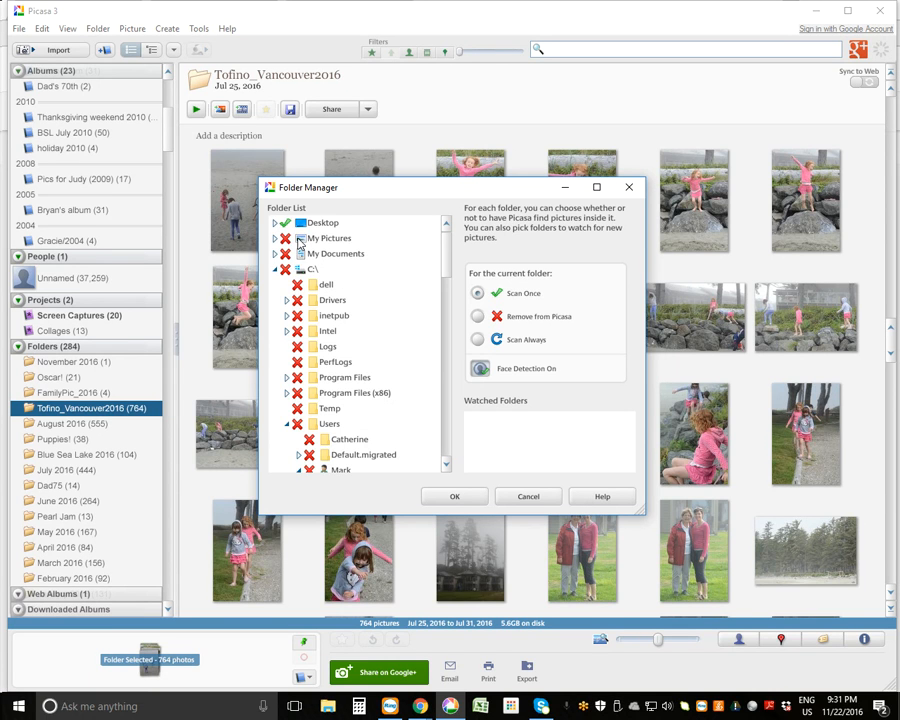
mouse_move(308, 244)
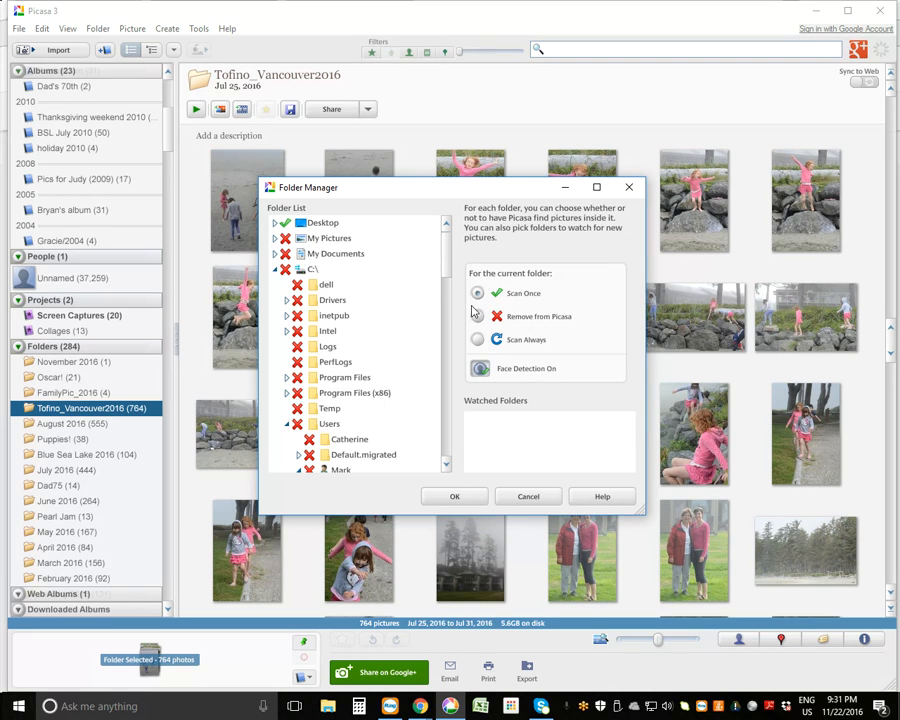
mouse_move(568, 312)
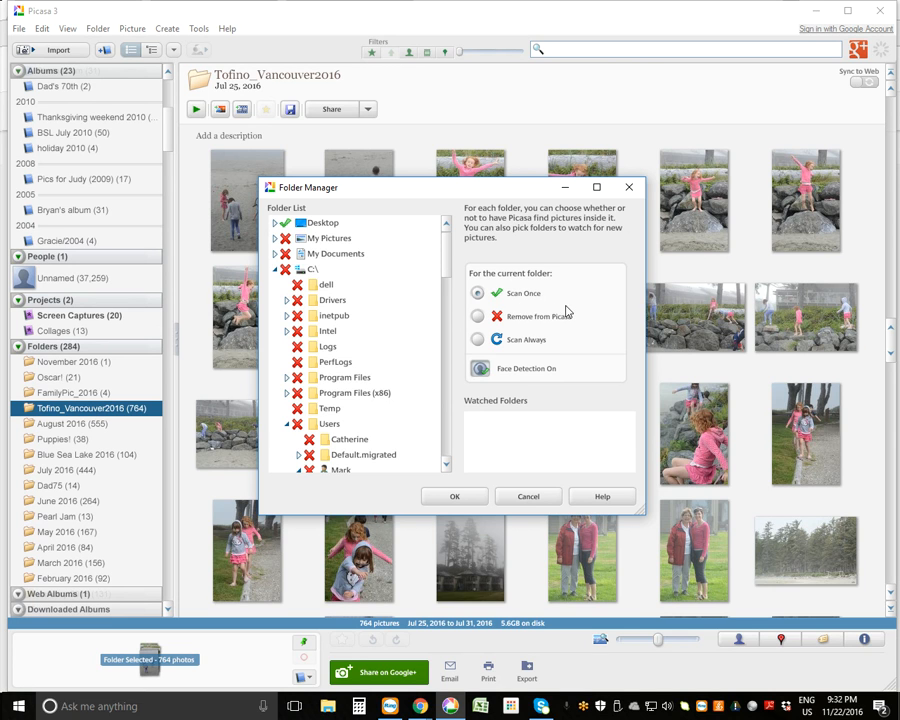
mouse_move(568, 312)
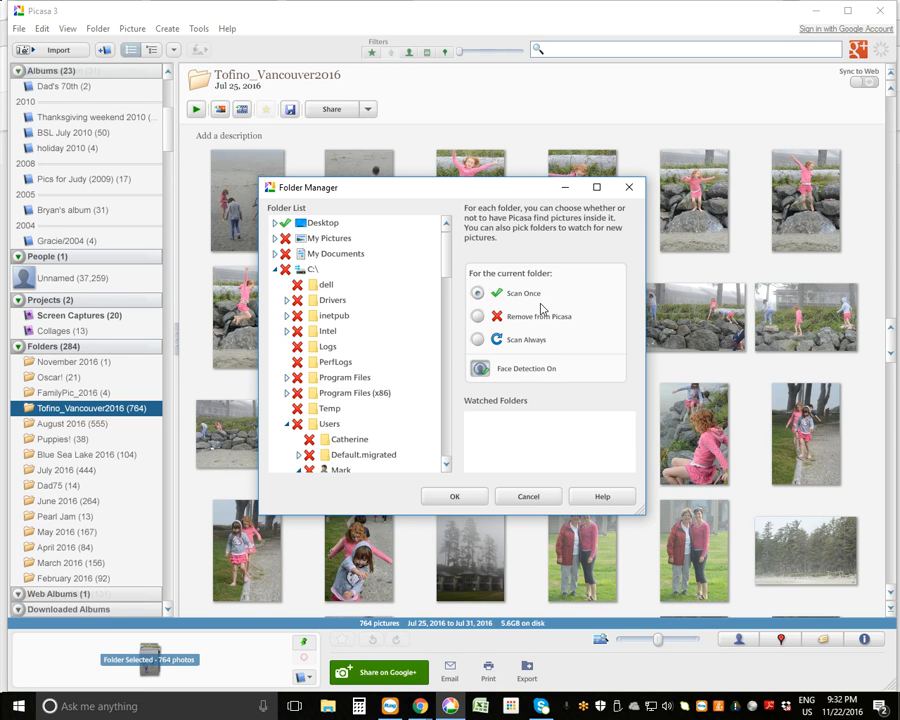
mouse_move(572, 330)
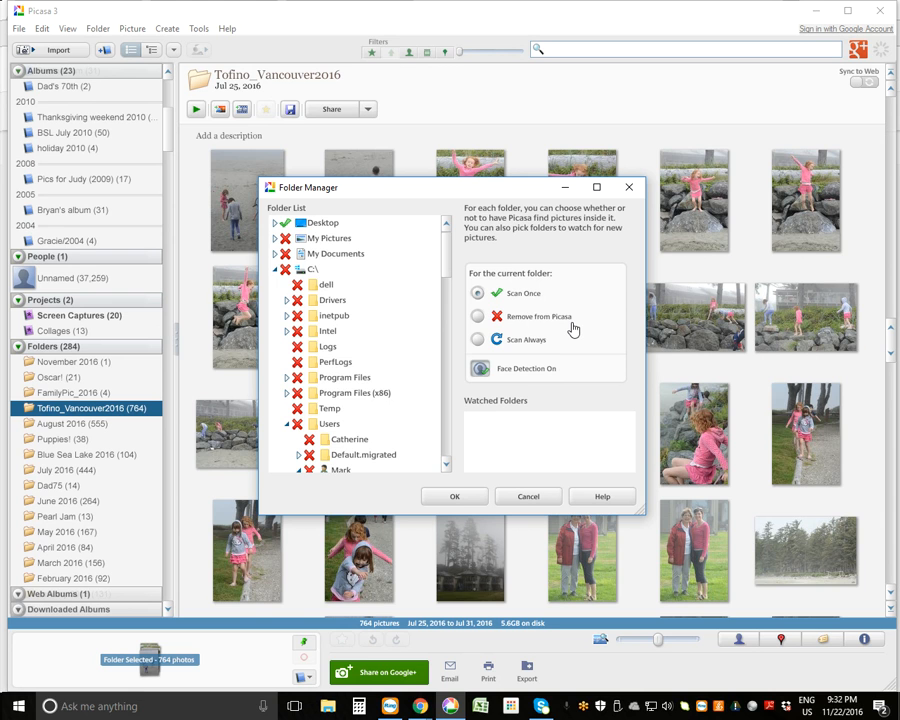
mouse_move(466, 348)
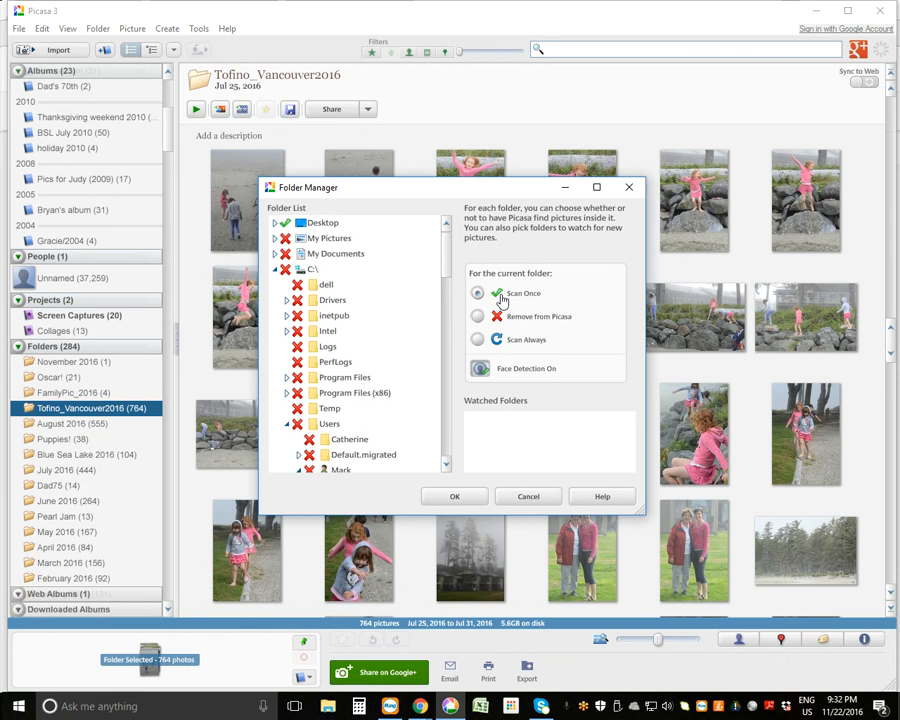
mouse_move(276, 240)
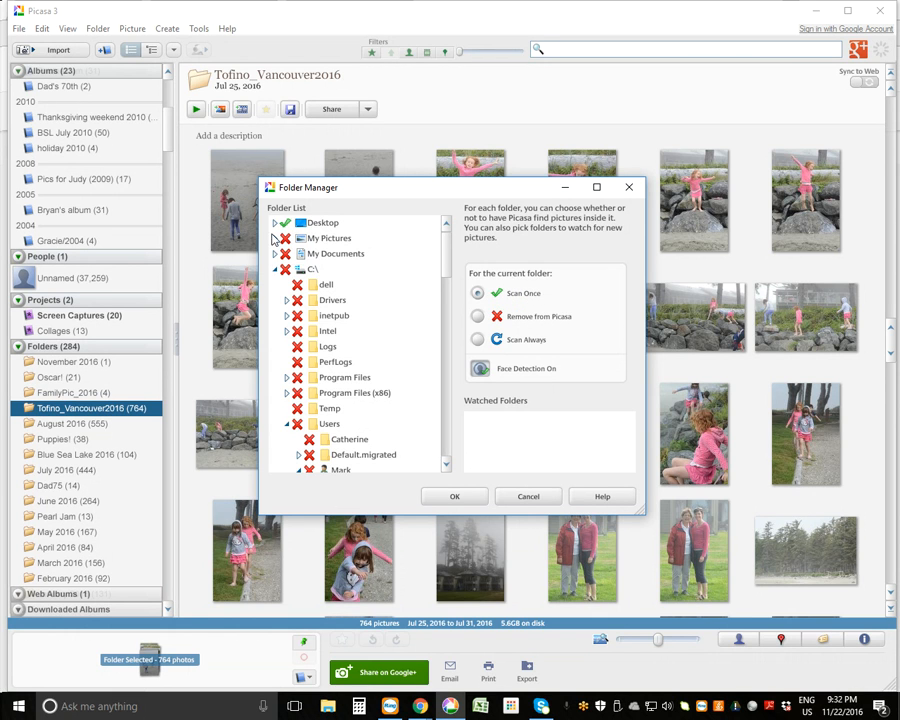
Mark SummerFamilyPicture2016 under My Pictures as Scan Always and confirm with OK
click(276, 238)
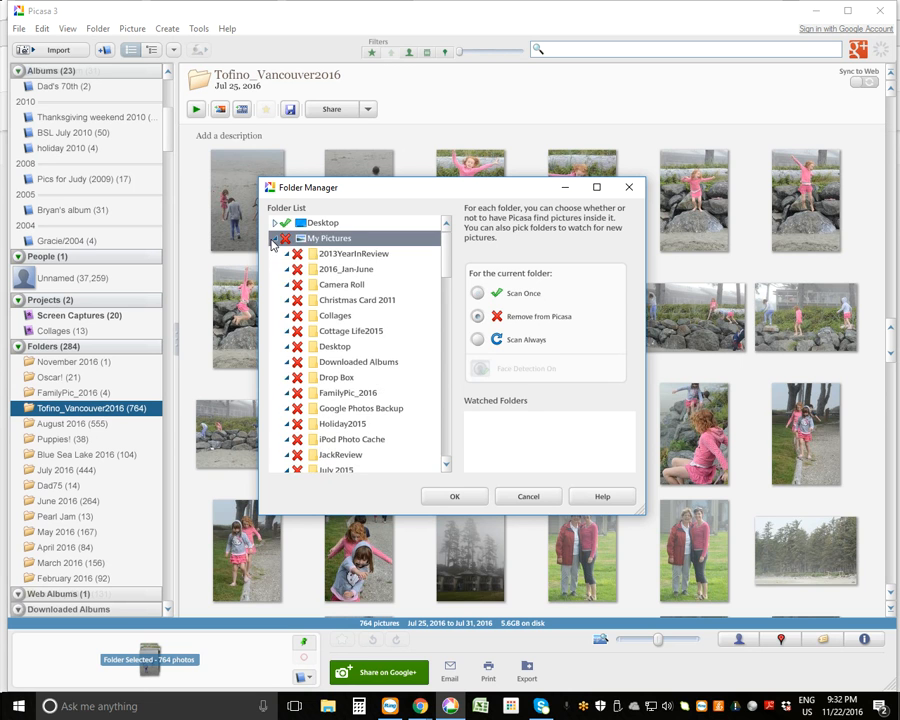
scroll(down, 3)
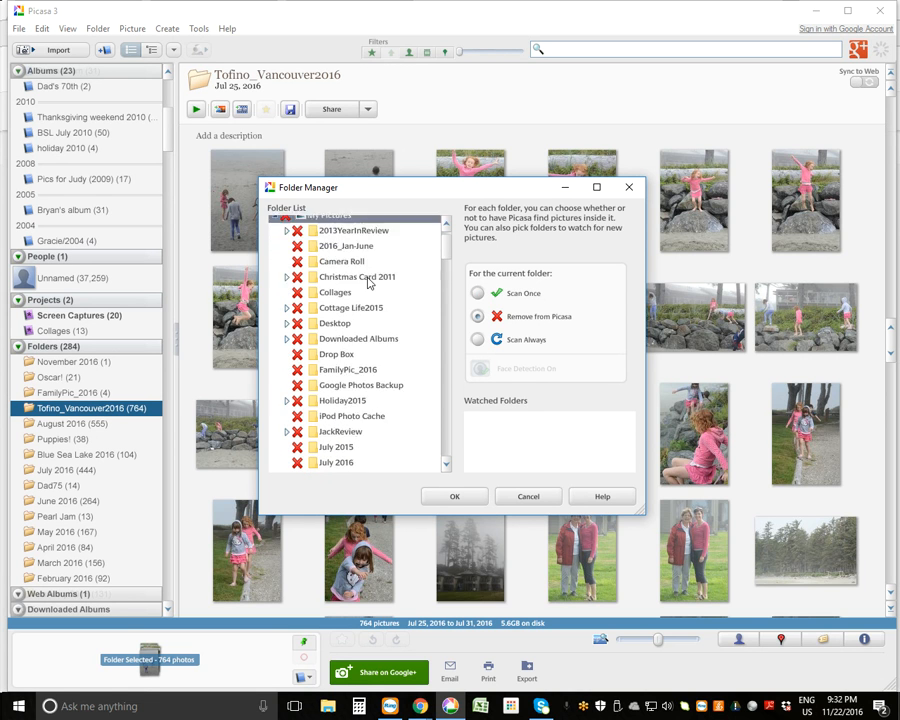
scroll(down, 3)
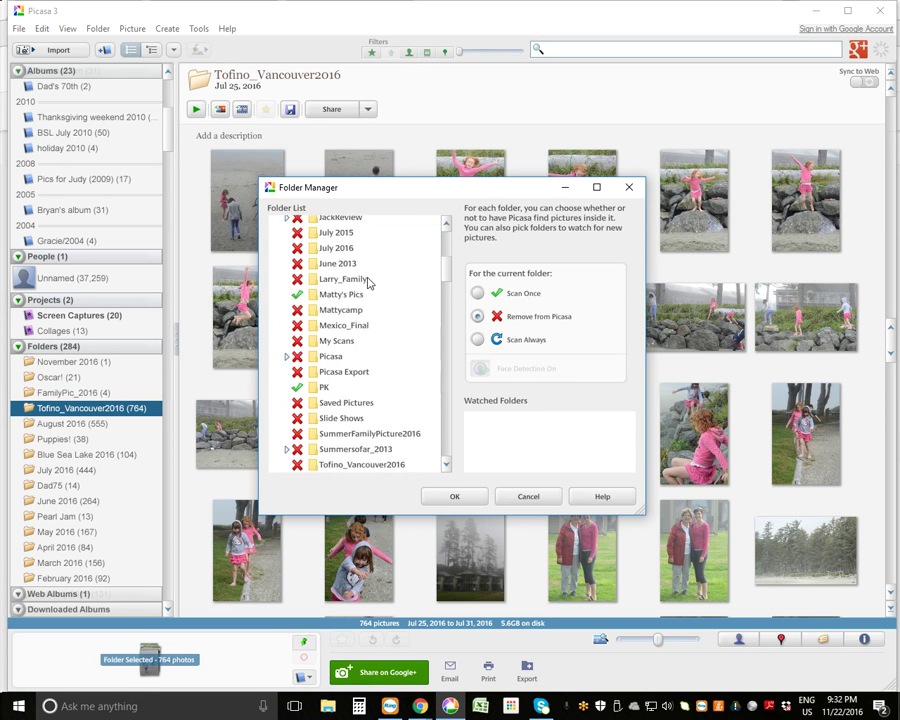
scroll(down, 3)
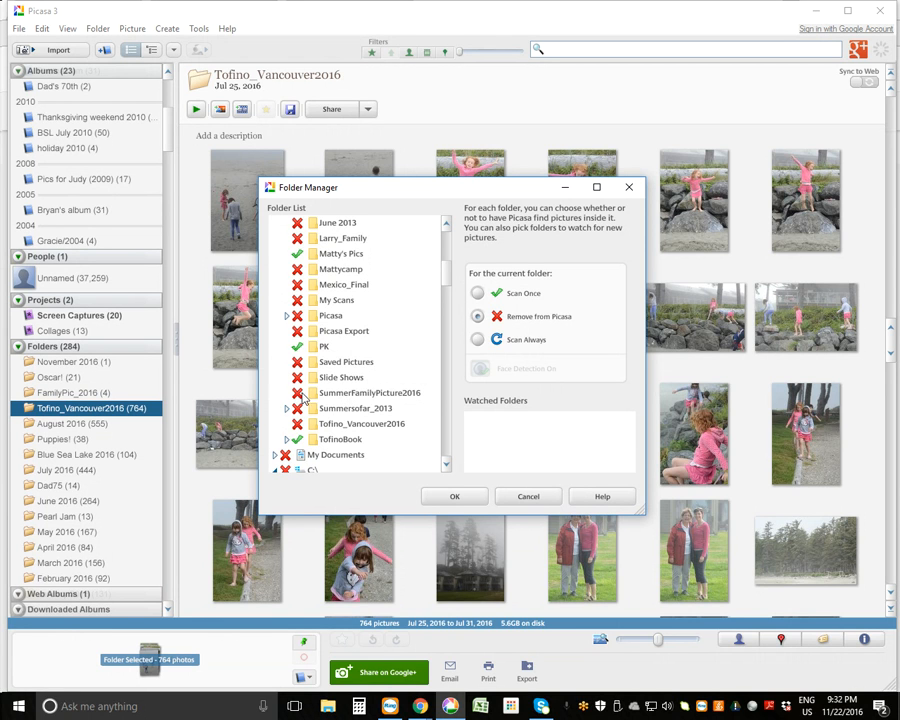
click(368, 392)
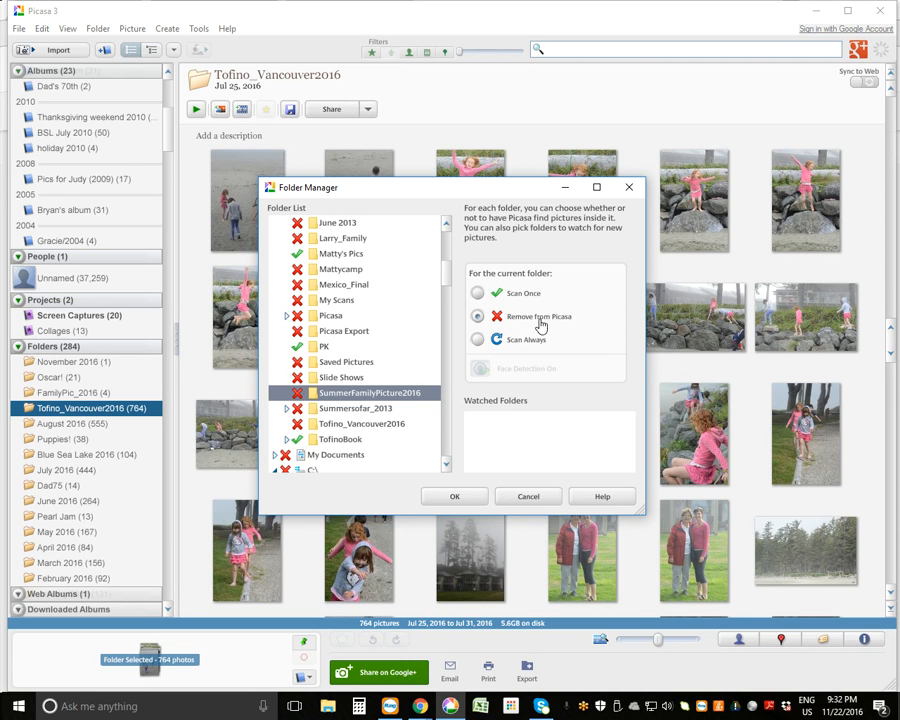
mouse_move(432, 400)
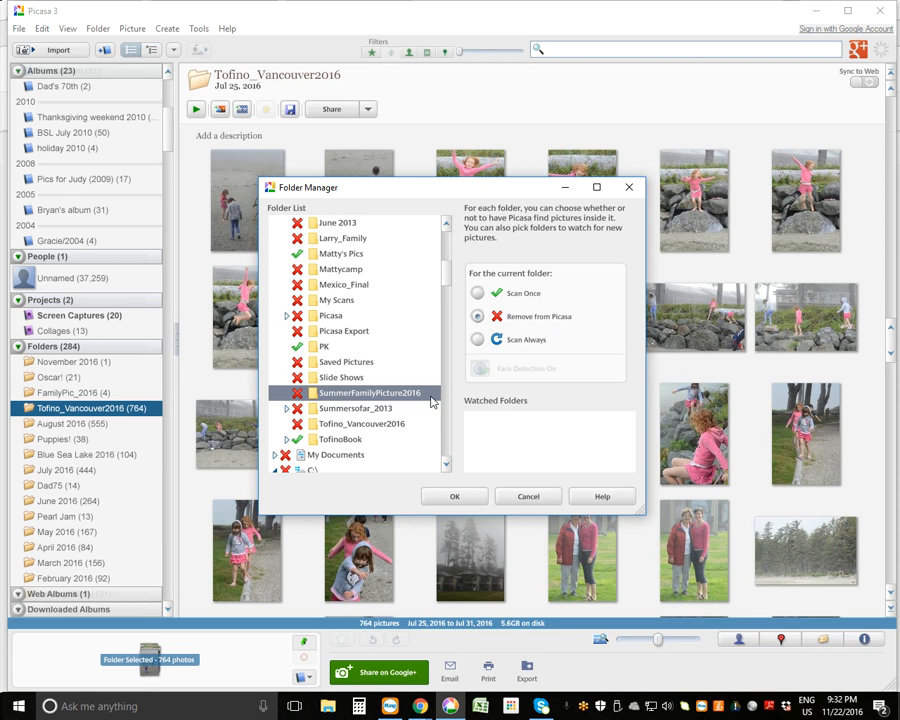
mouse_move(580, 388)
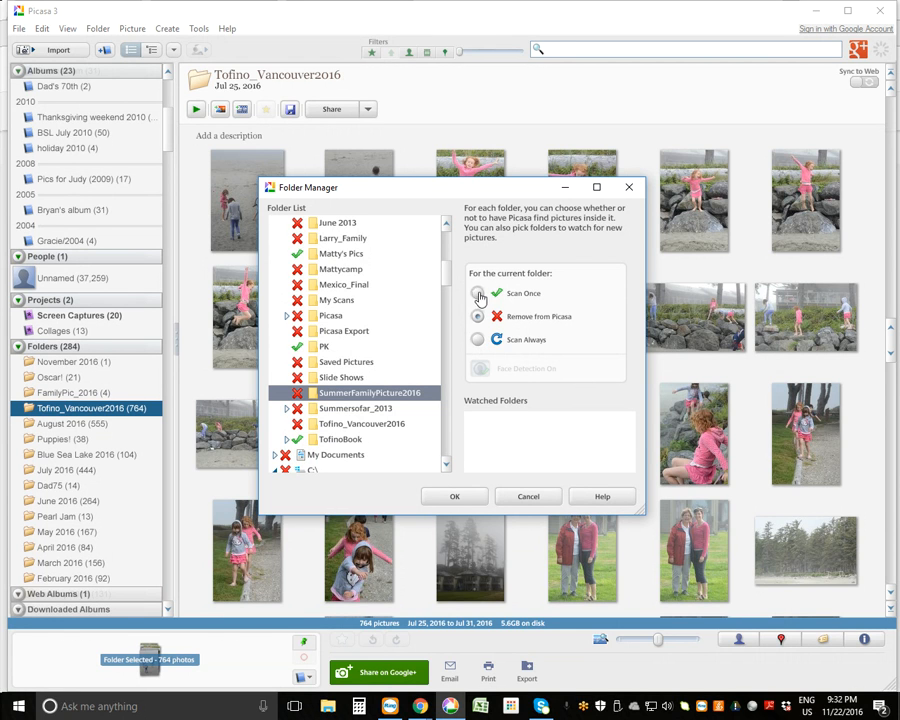
click(478, 292)
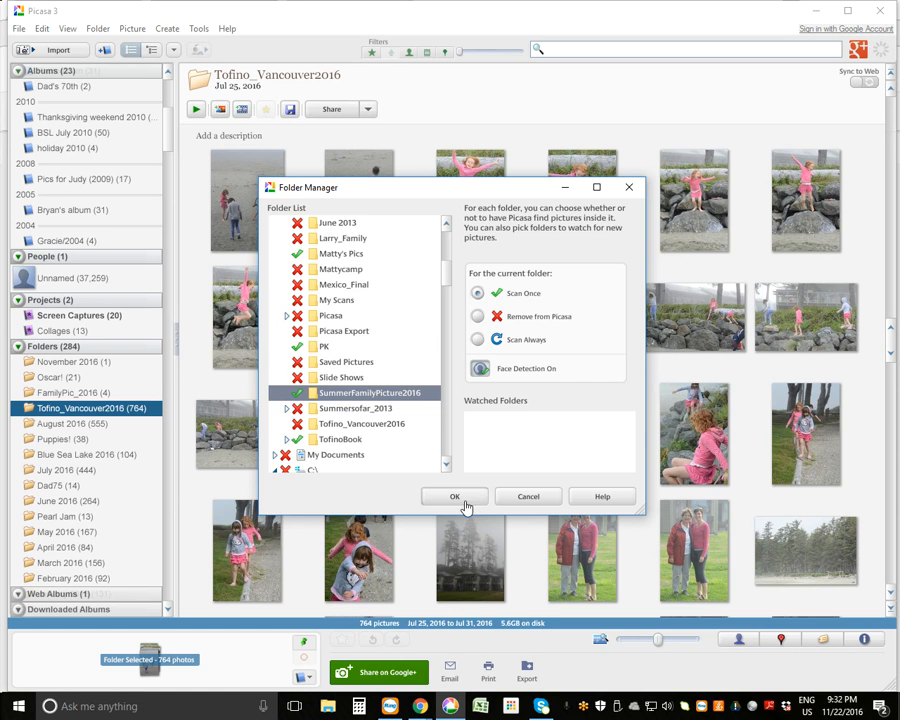
click(454, 496)
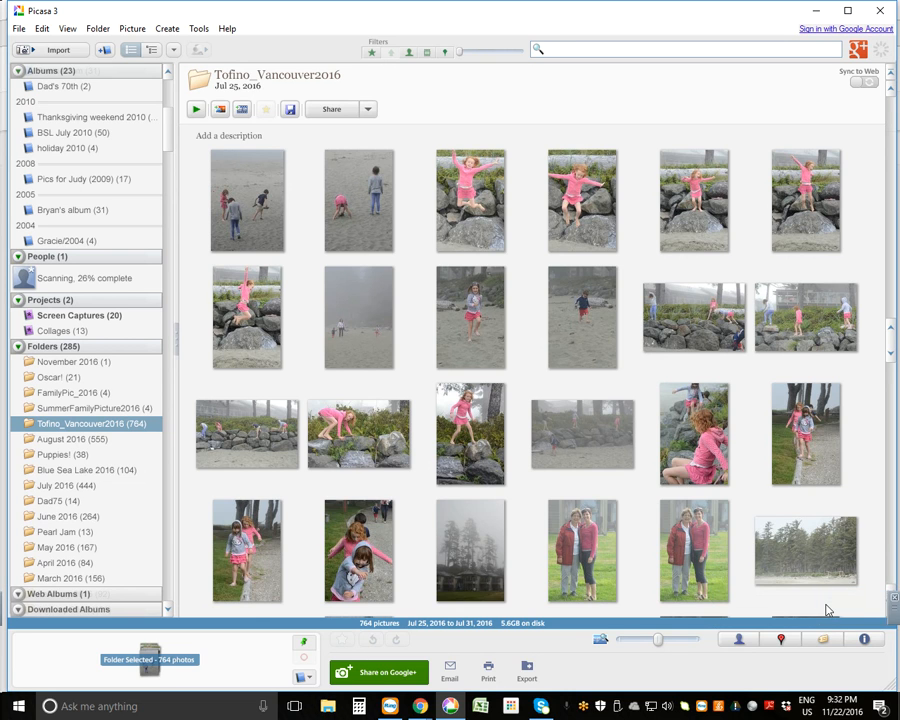
mouse_move(290, 456)
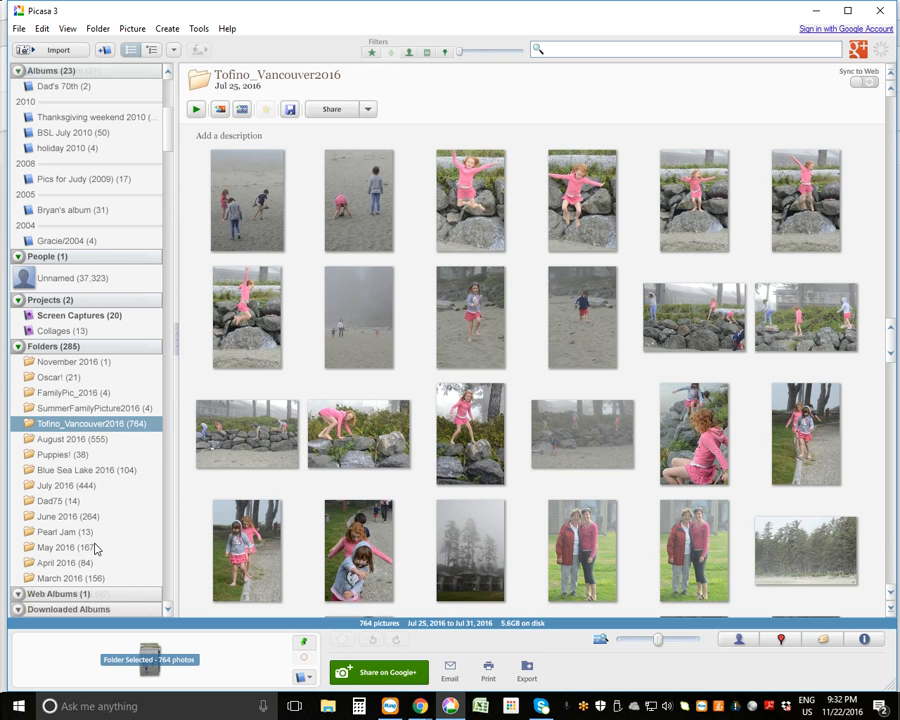
Select SummerFamilyPicture2016 in the Folders list to show its four family photos
click(88, 408)
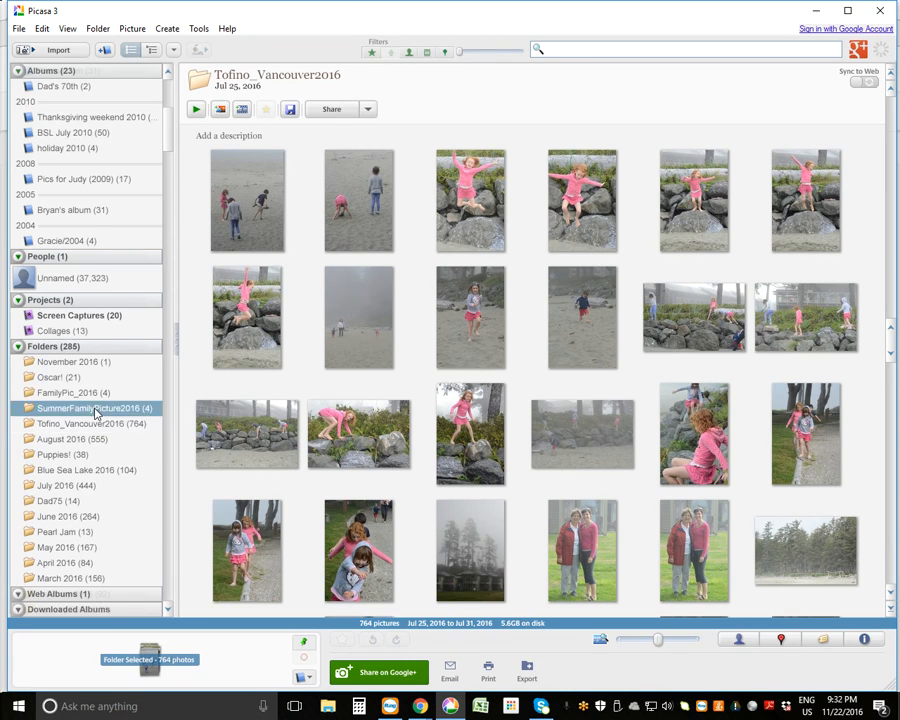
click(90, 408)
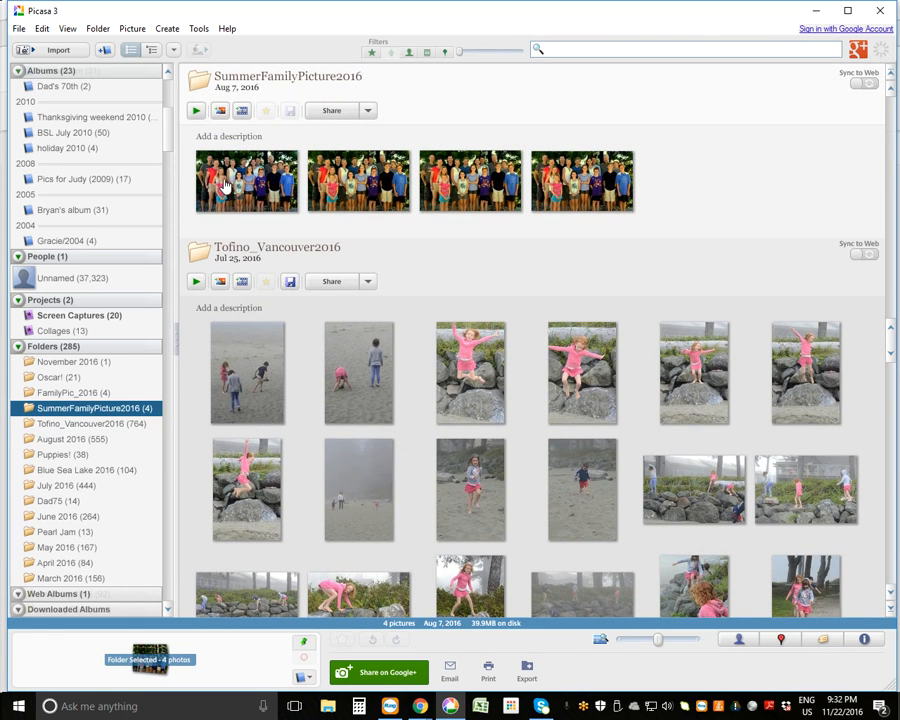
double_click(246, 180)
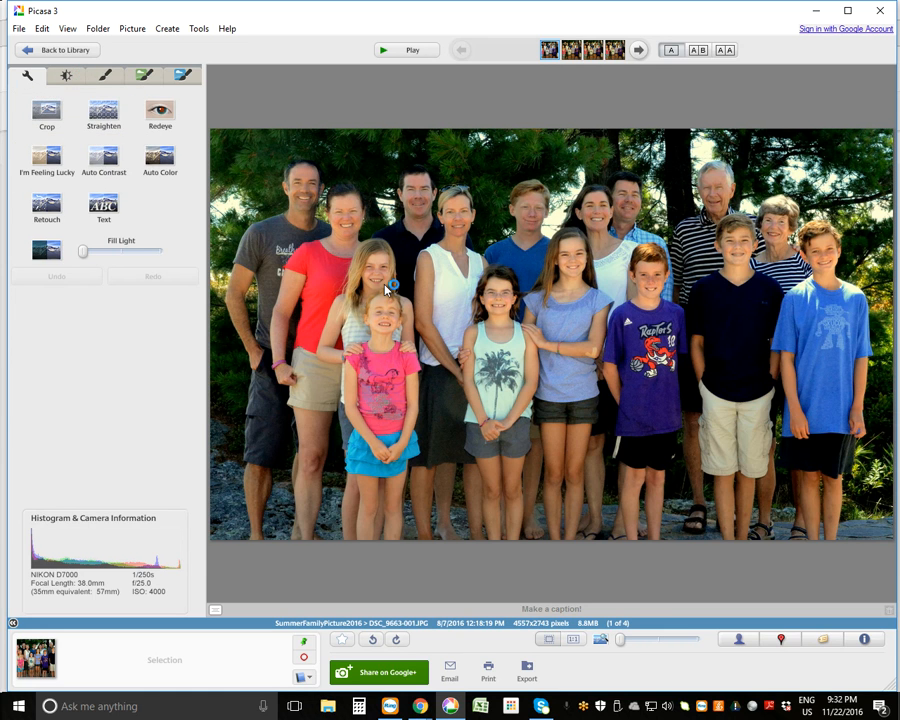
click(58, 50)
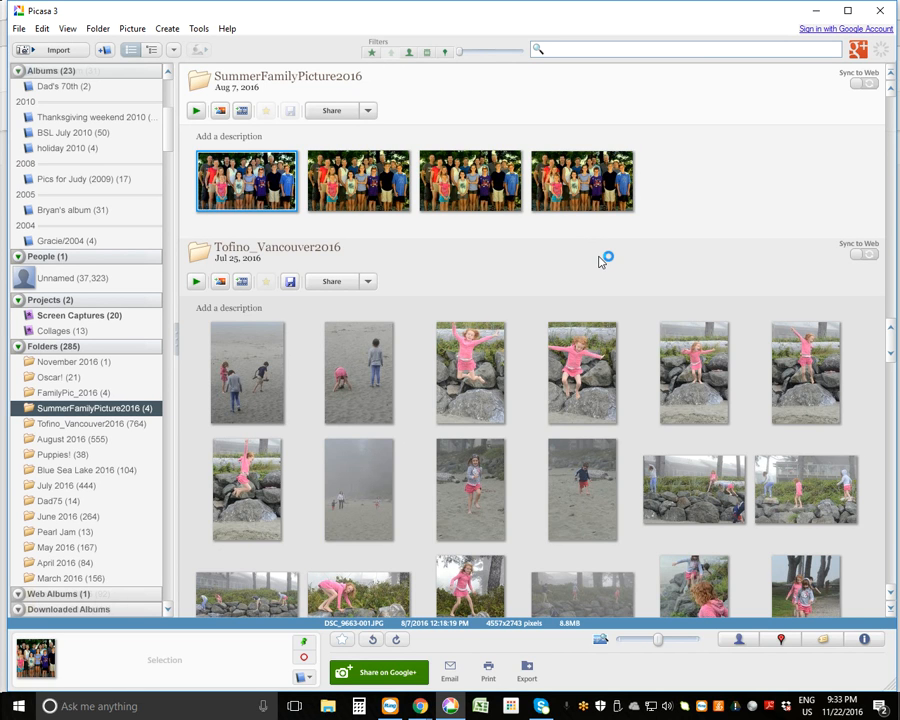
mouse_move(598, 256)
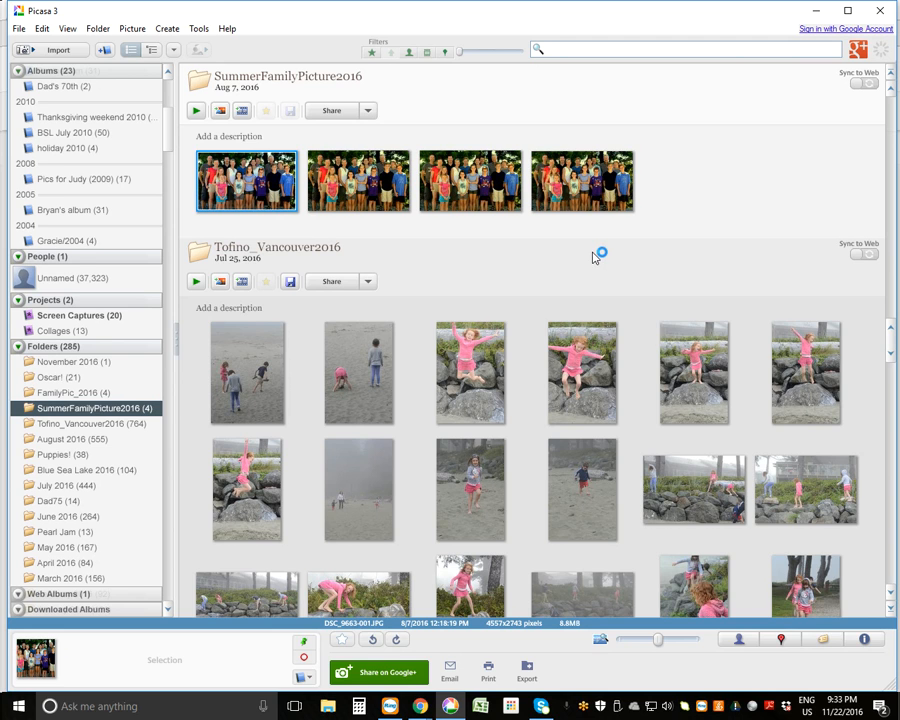
mouse_move(584, 680)
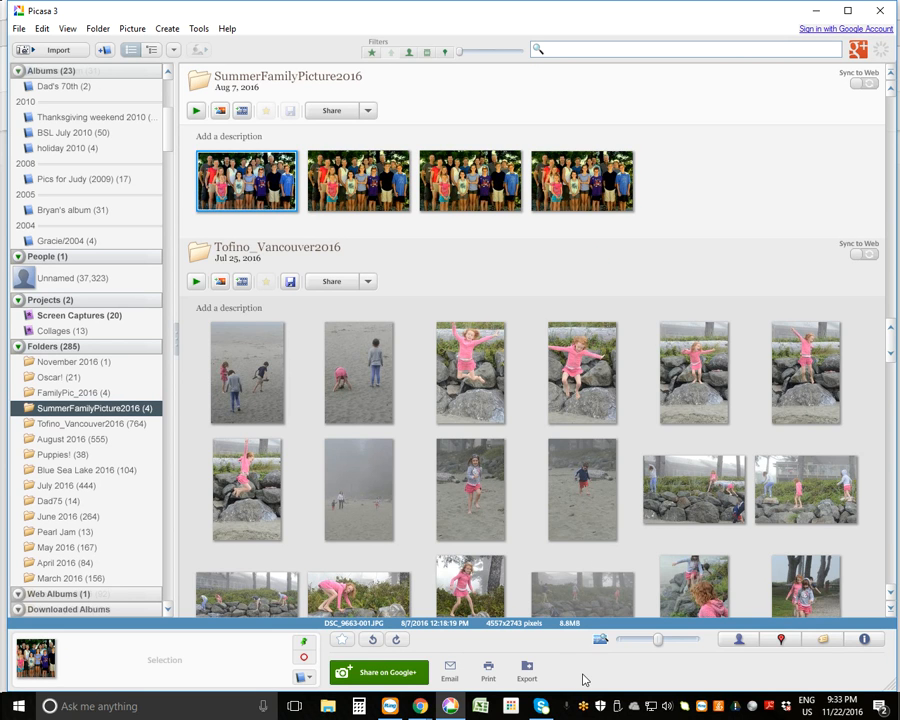